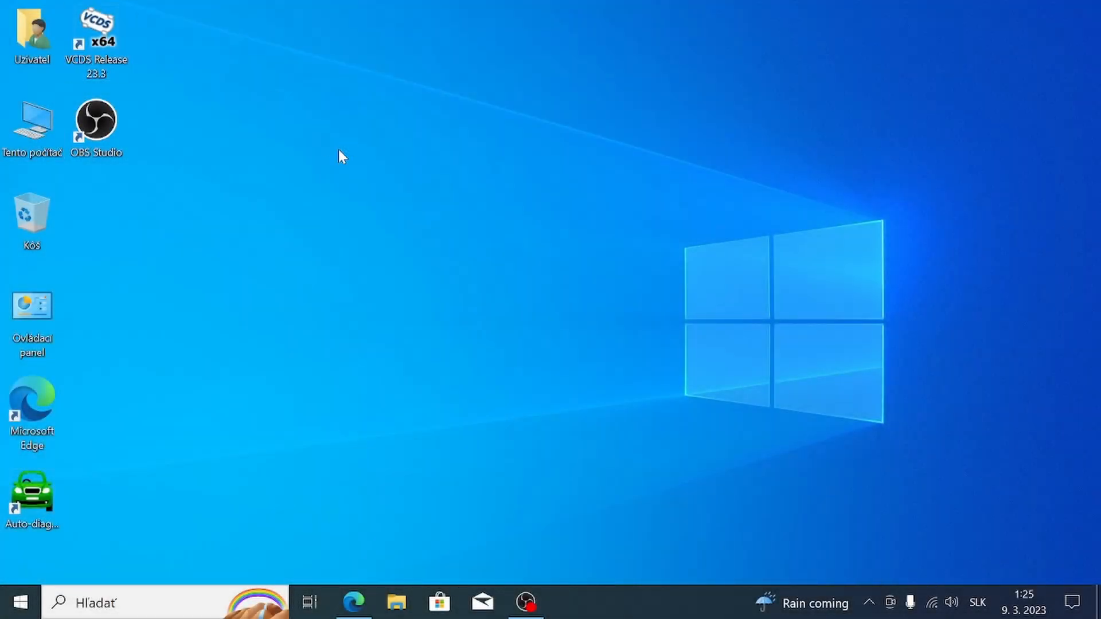
Step: Launch VCDS Release 23.3 from its desktop shortcut
double_click(96, 35)
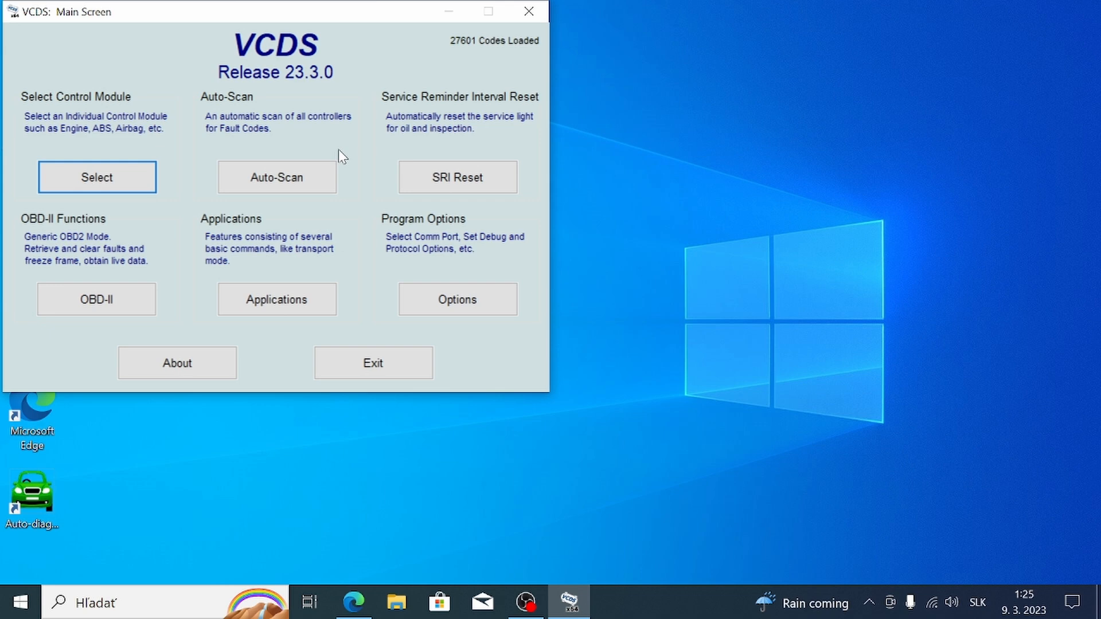
mouse_move(458, 300)
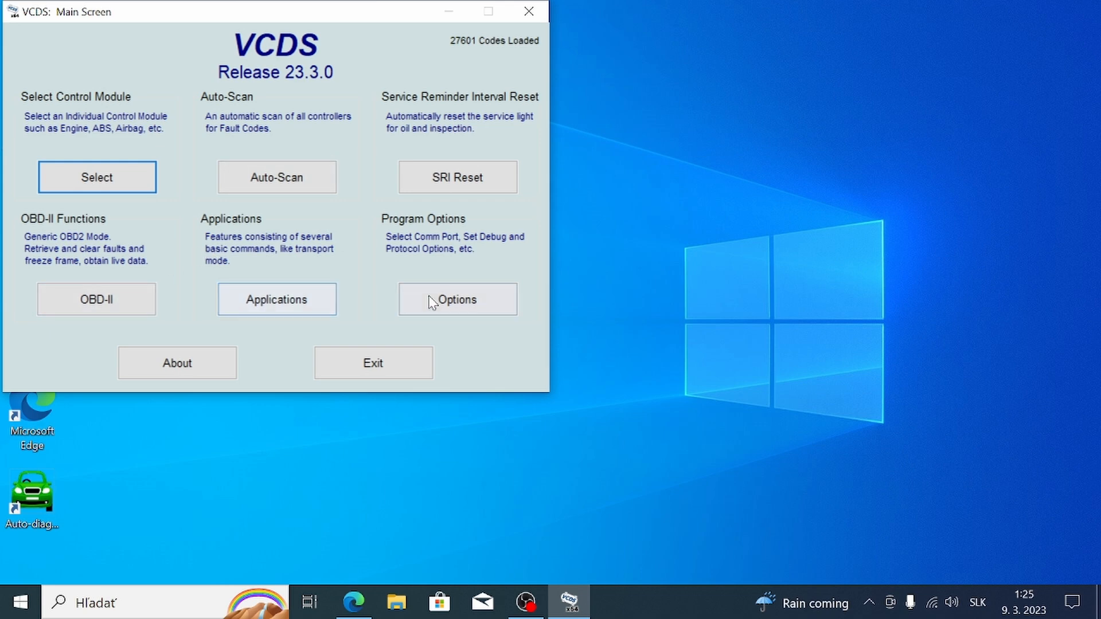
click(458, 300)
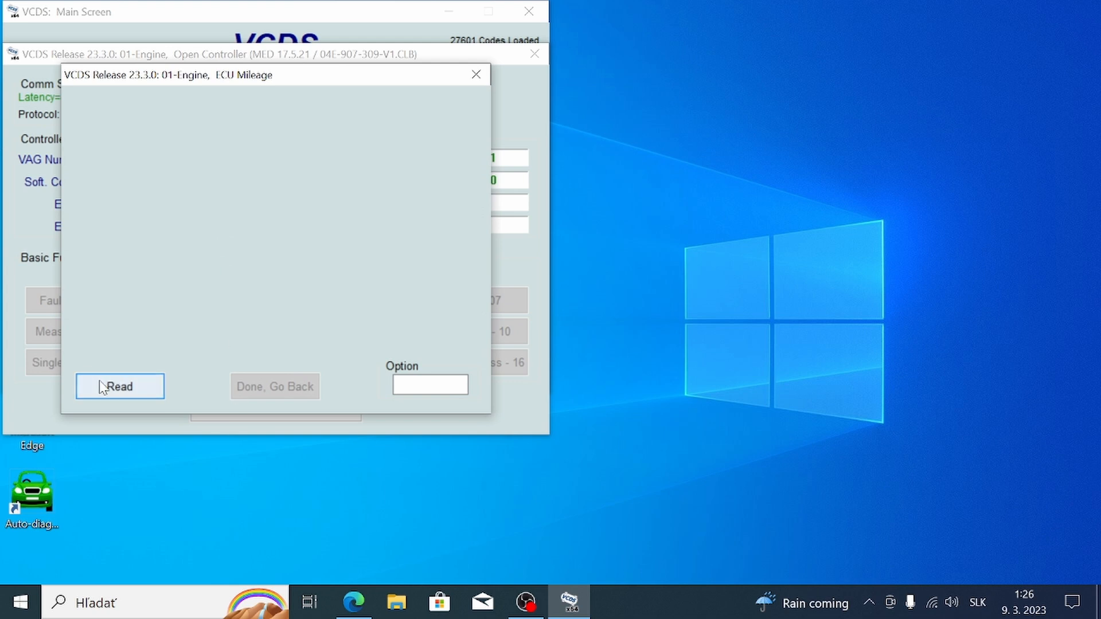
click(119, 387)
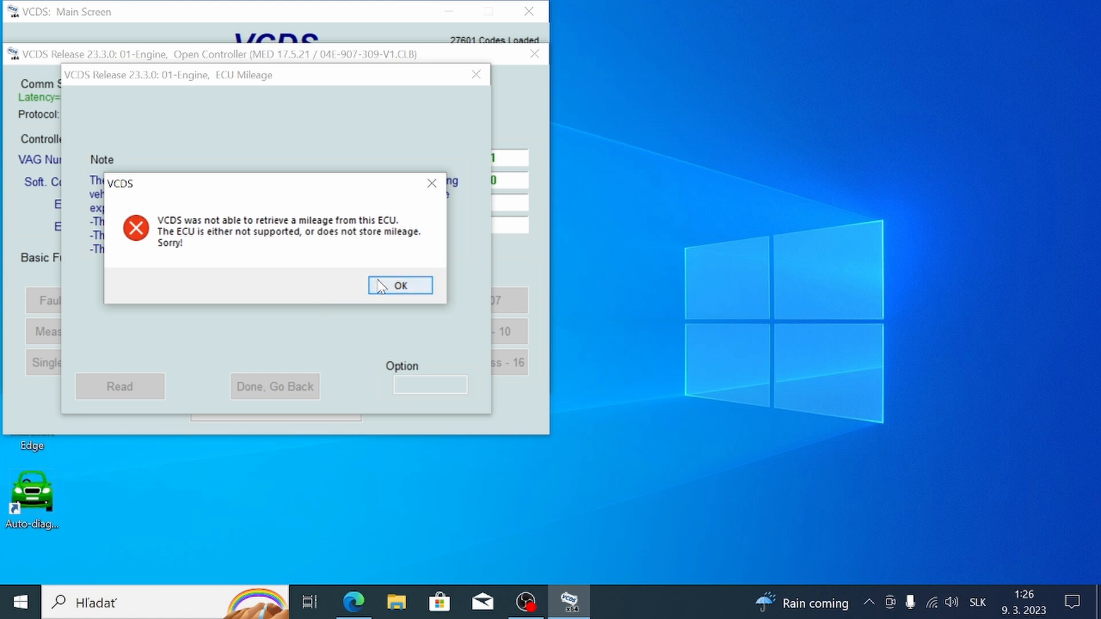
click(399, 286)
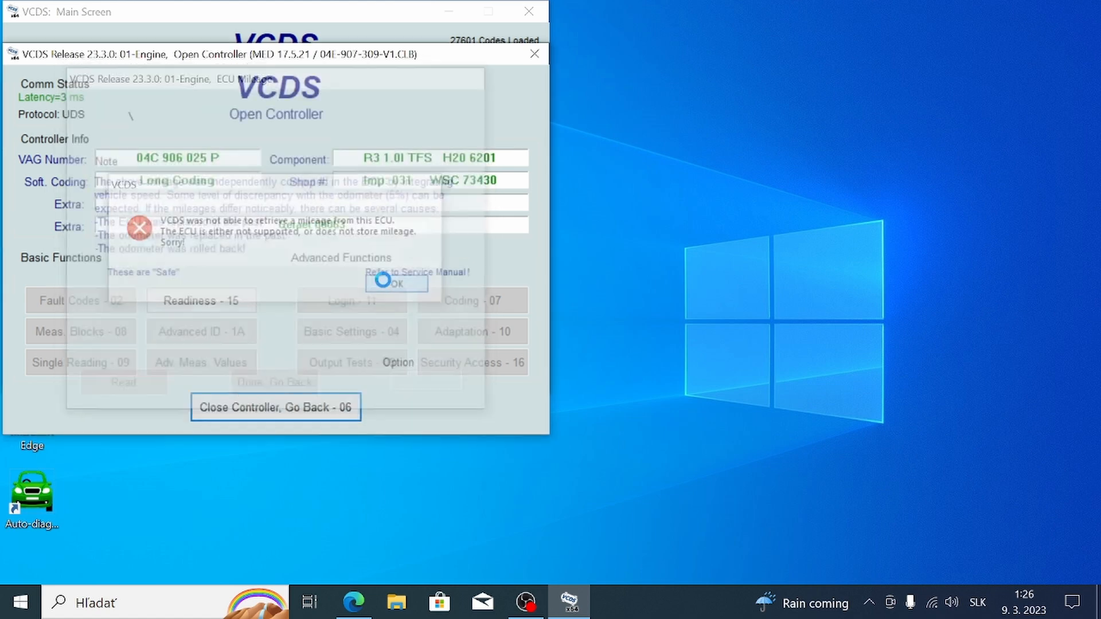
click(396, 284)
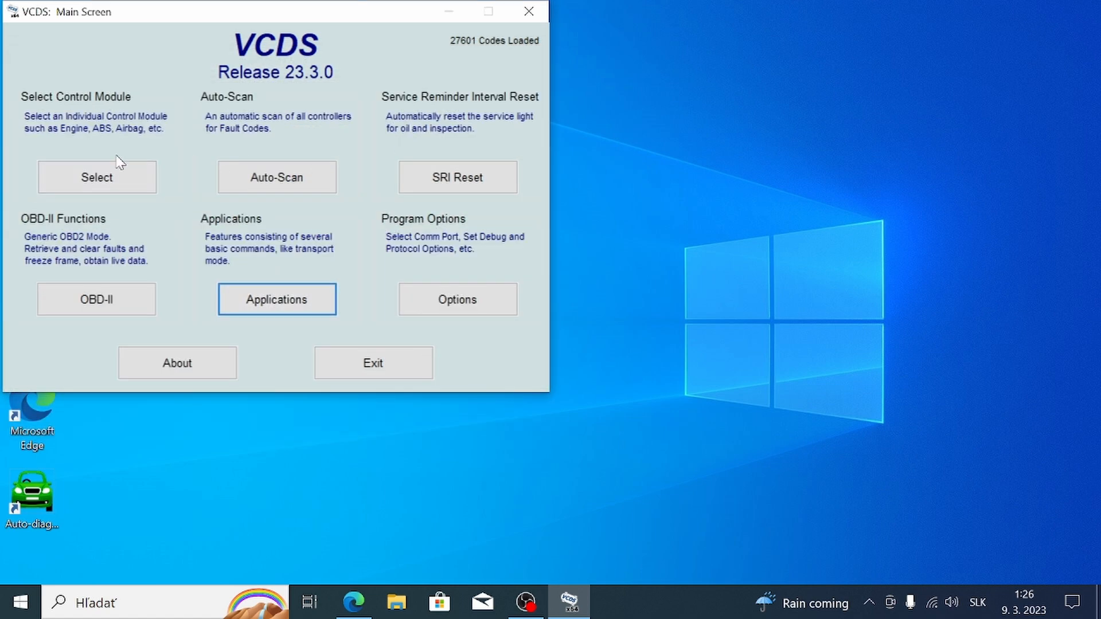
Step: Connect to the 01-Engine control module from the installed modules list
click(96, 177)
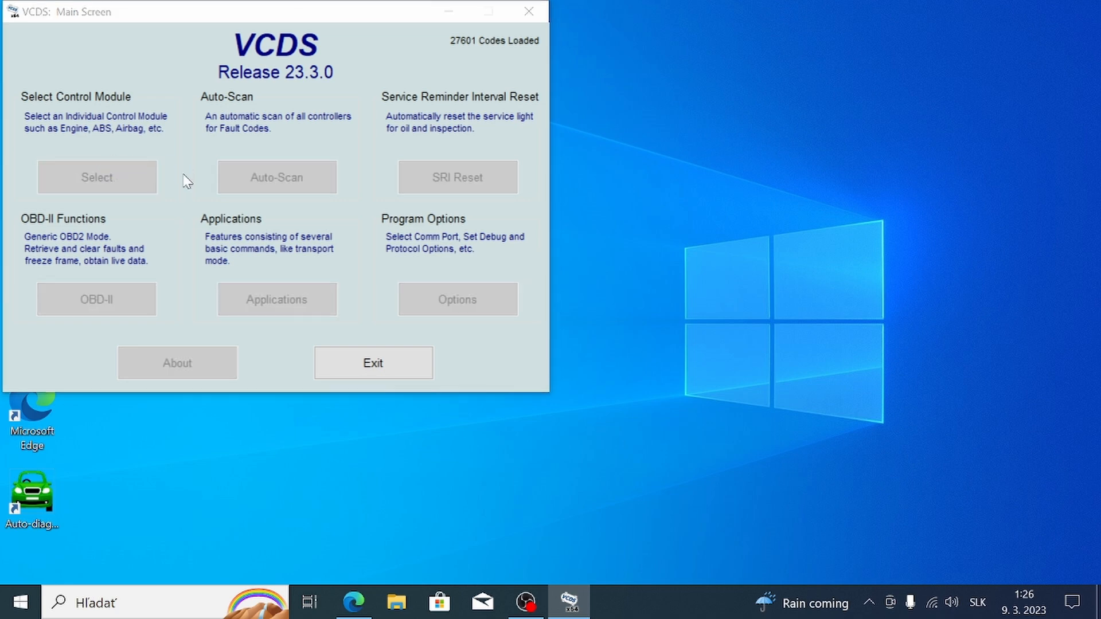
click(97, 177)
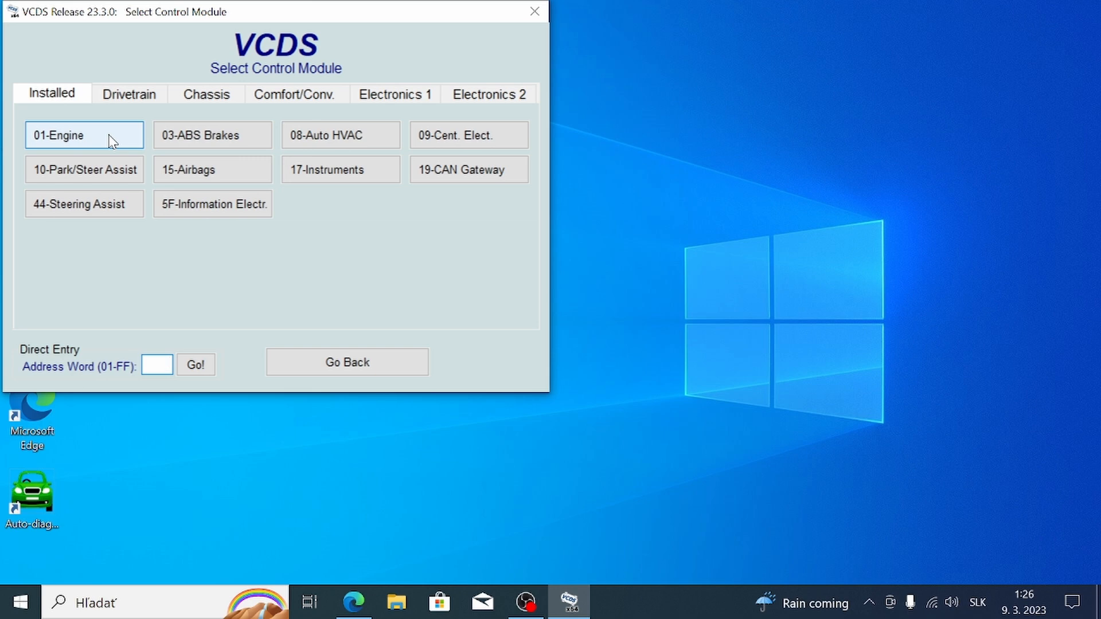
click(84, 135)
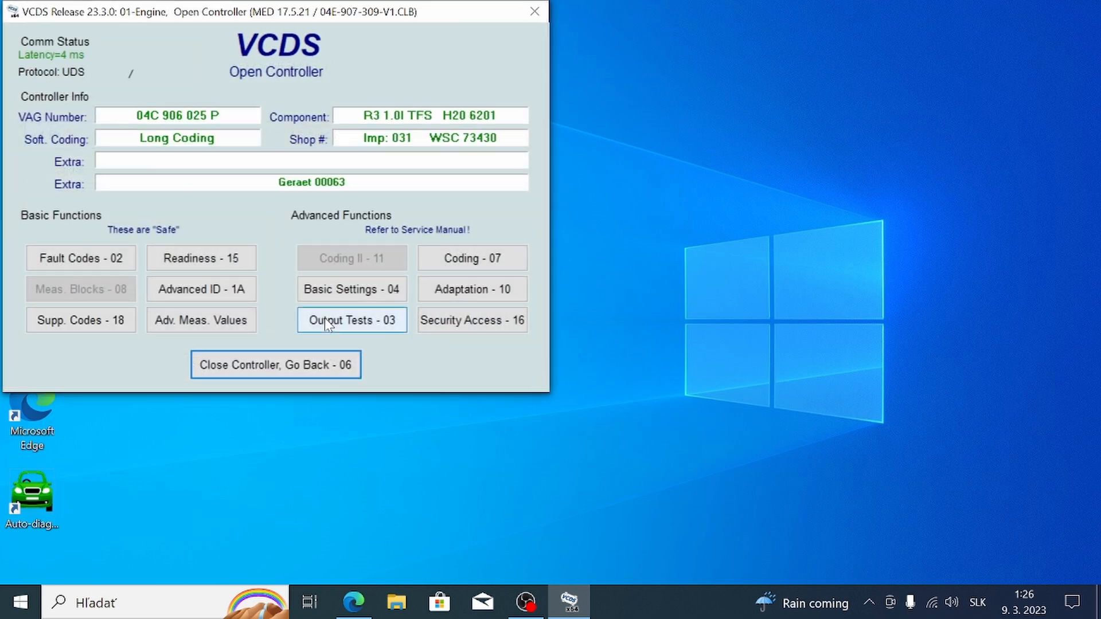
Step: Filter the engine's advanced measuring values by 'dist' and tick all four distance-driven readings
click(201, 320)
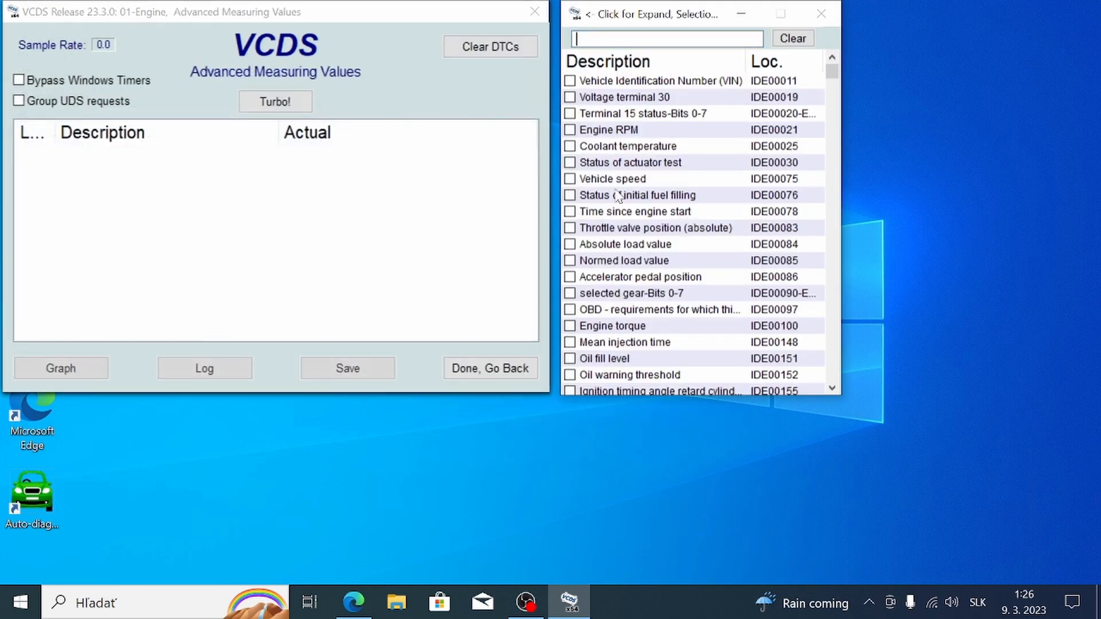
text(d)
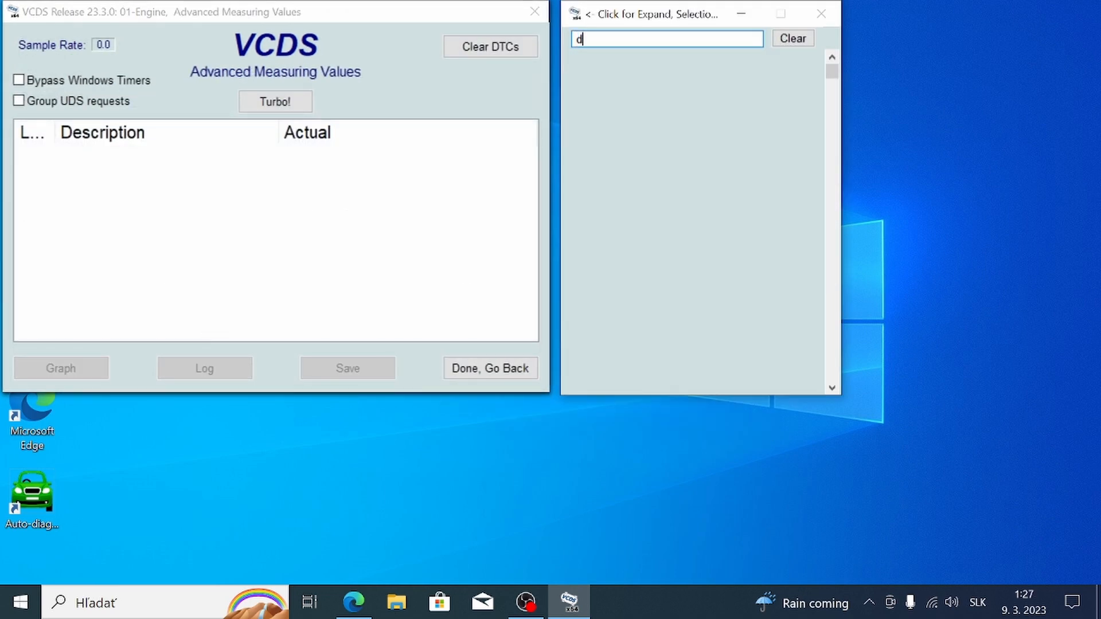
text(ist)
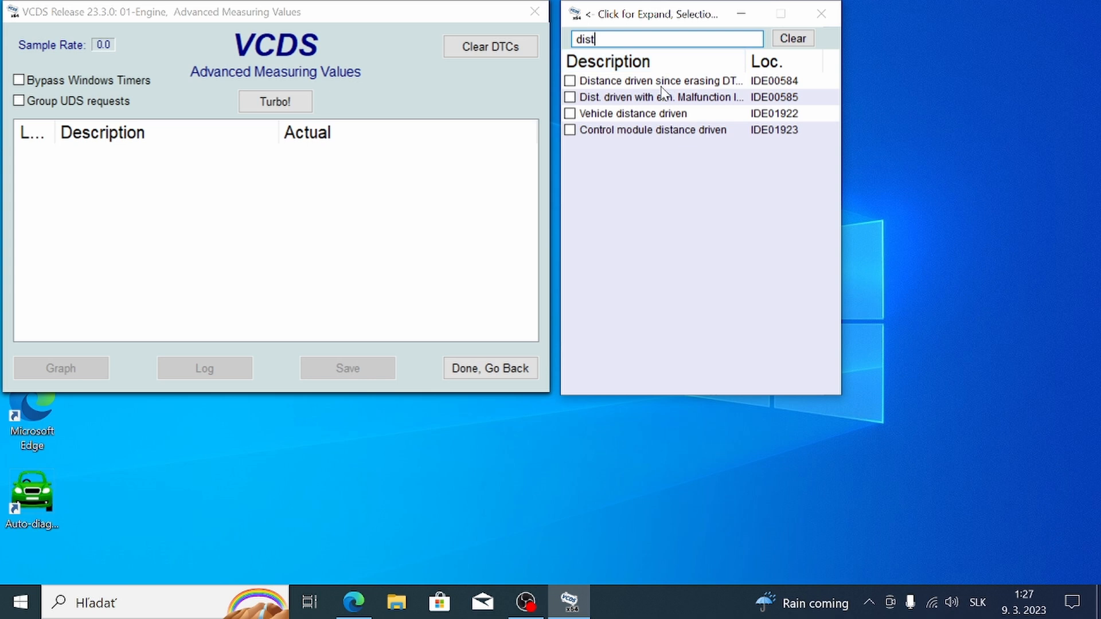
click(652, 130)
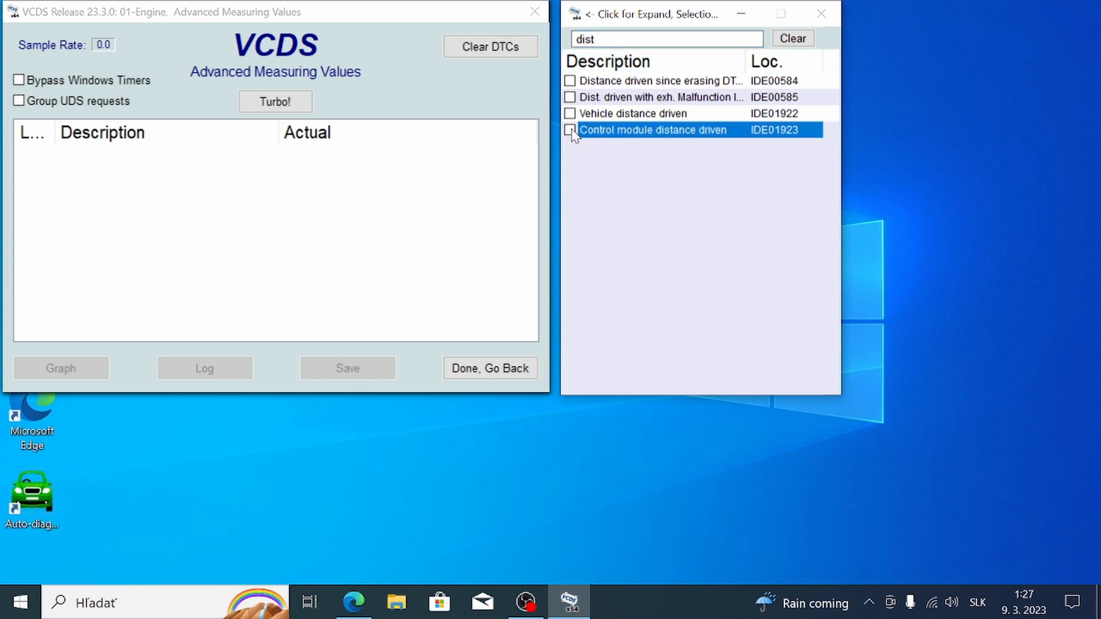
click(570, 113)
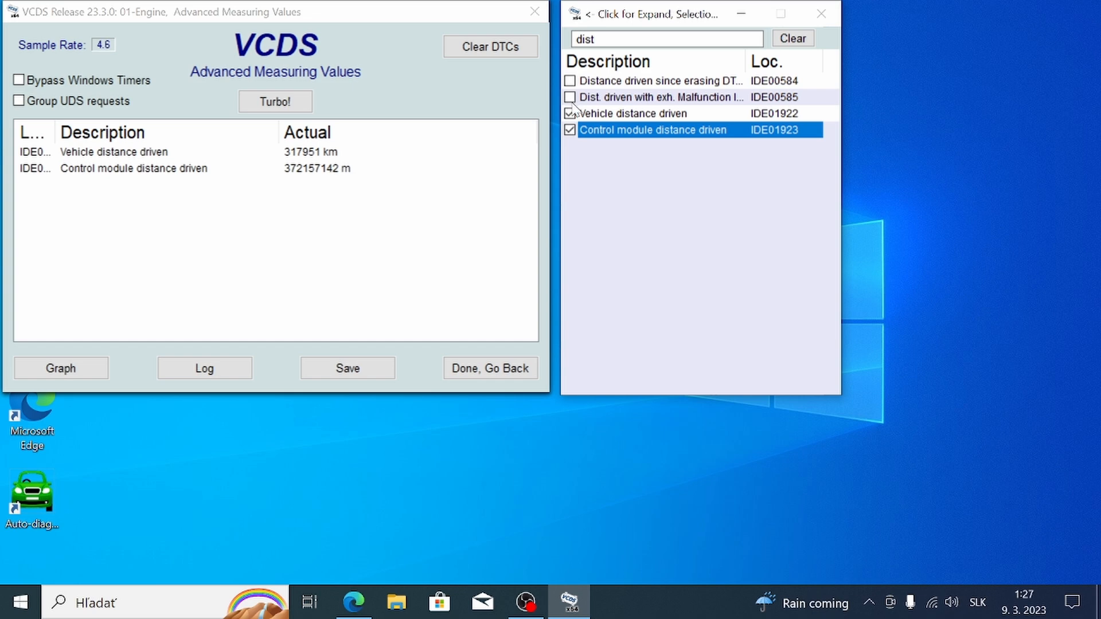
click(570, 97)
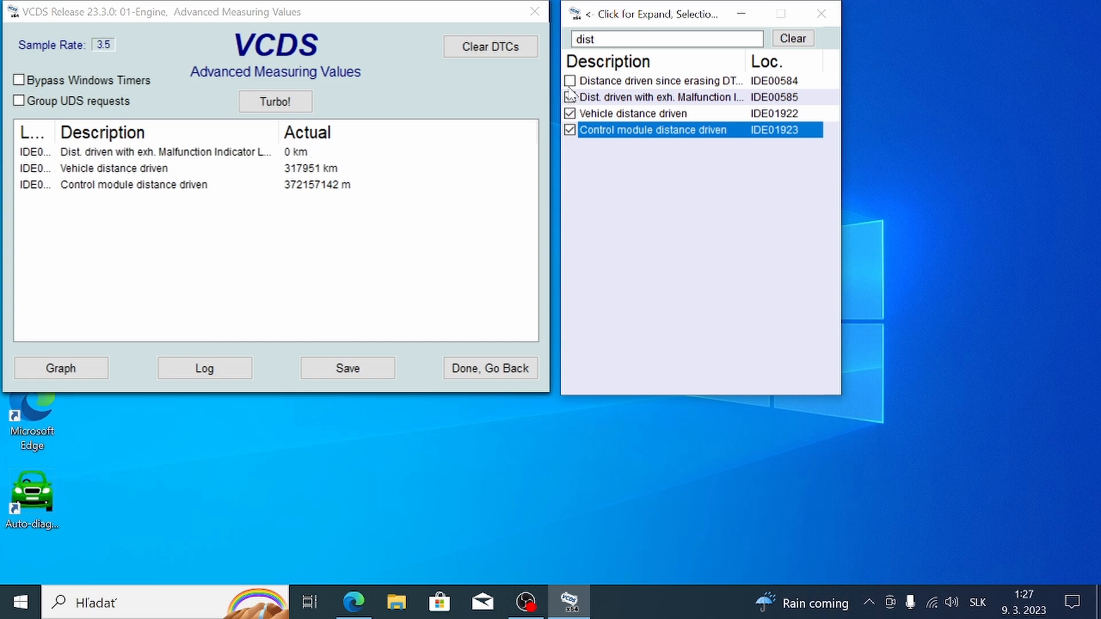
click(570, 81)
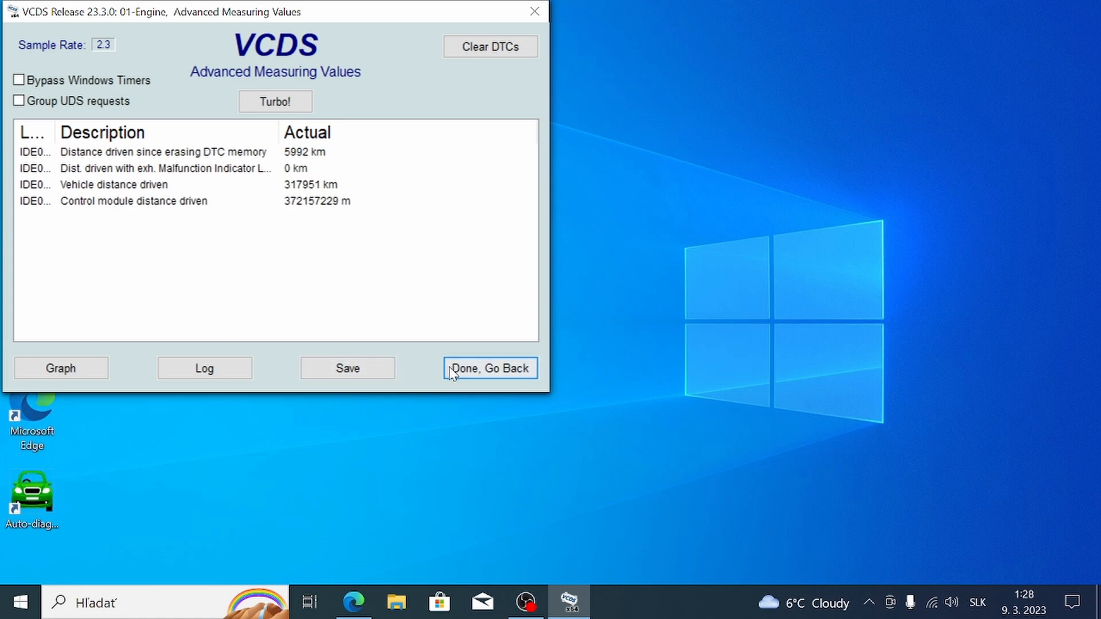
Step: Switch to 17-Instruments and show its Mileage measuring value, 317951 km
click(490, 368)
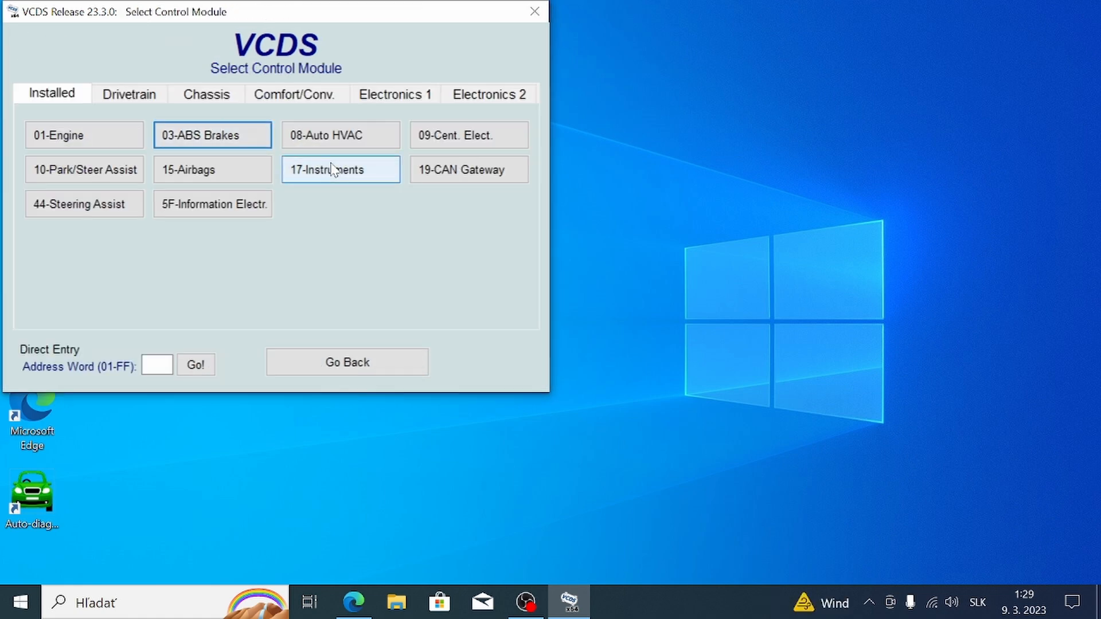
mouse_move(383, 175)
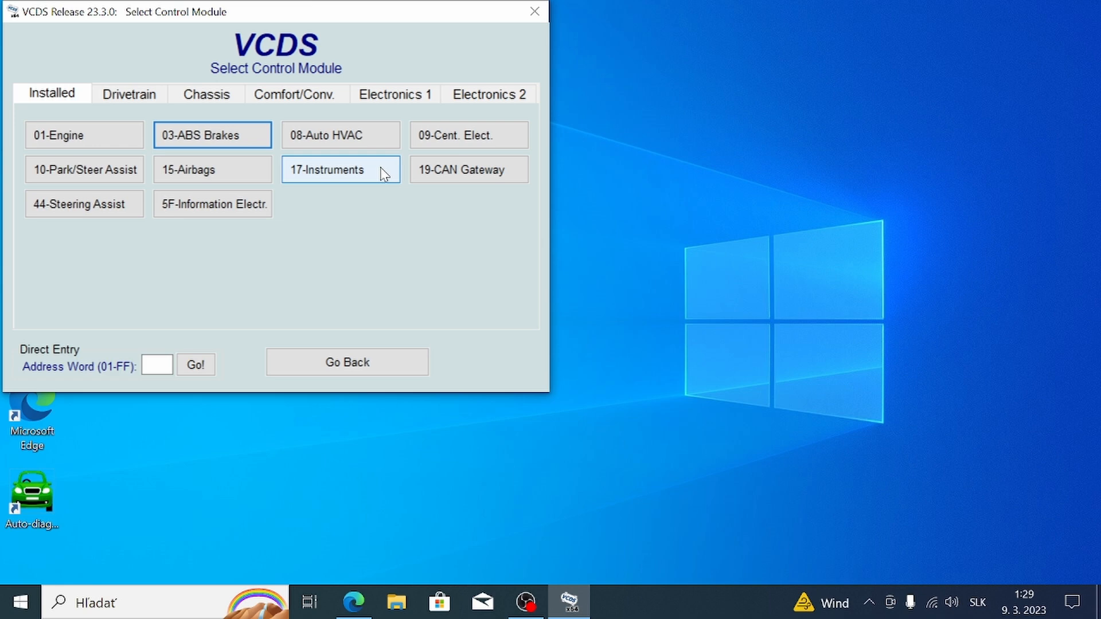
click(341, 170)
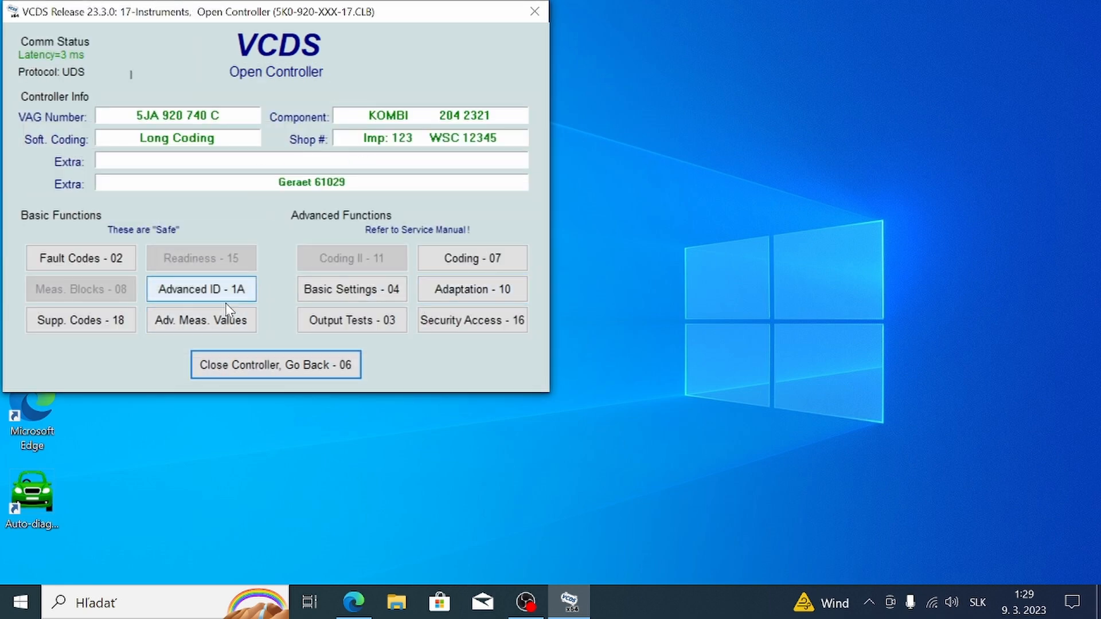
click(201, 320)
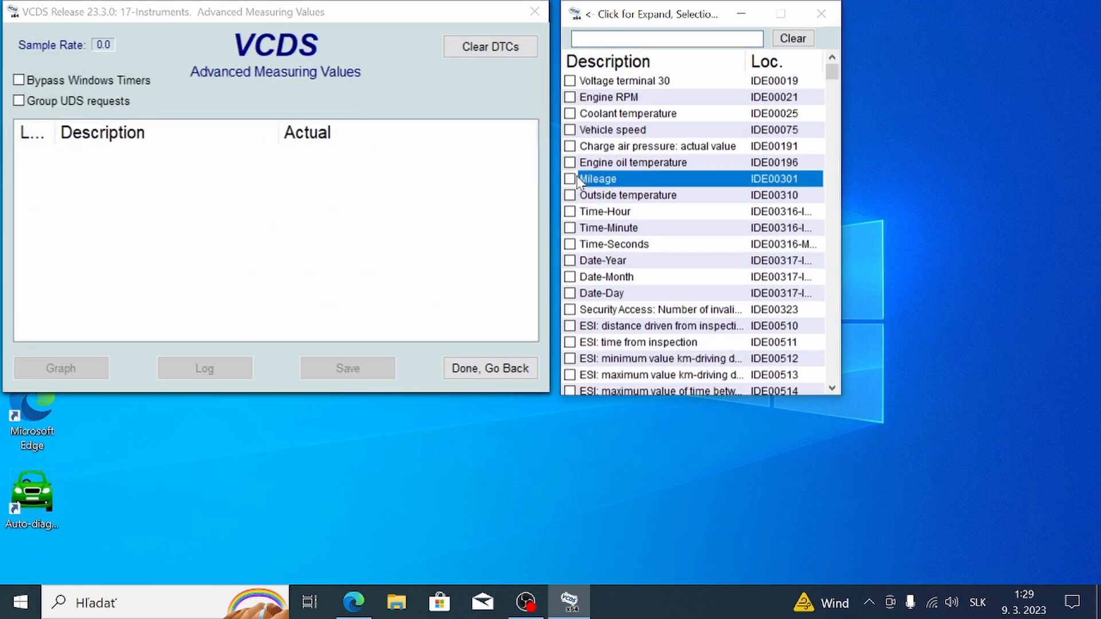
click(570, 179)
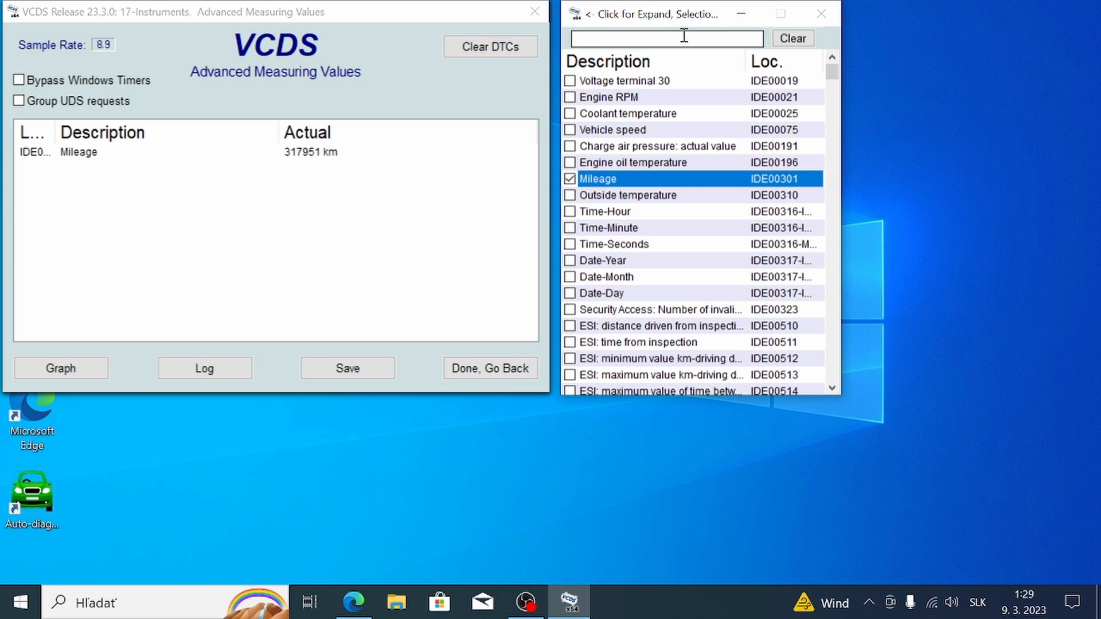
Step: Switch to 03-ABS Brakes and filter its advanced measuring values by 'dist'
click(490, 369)
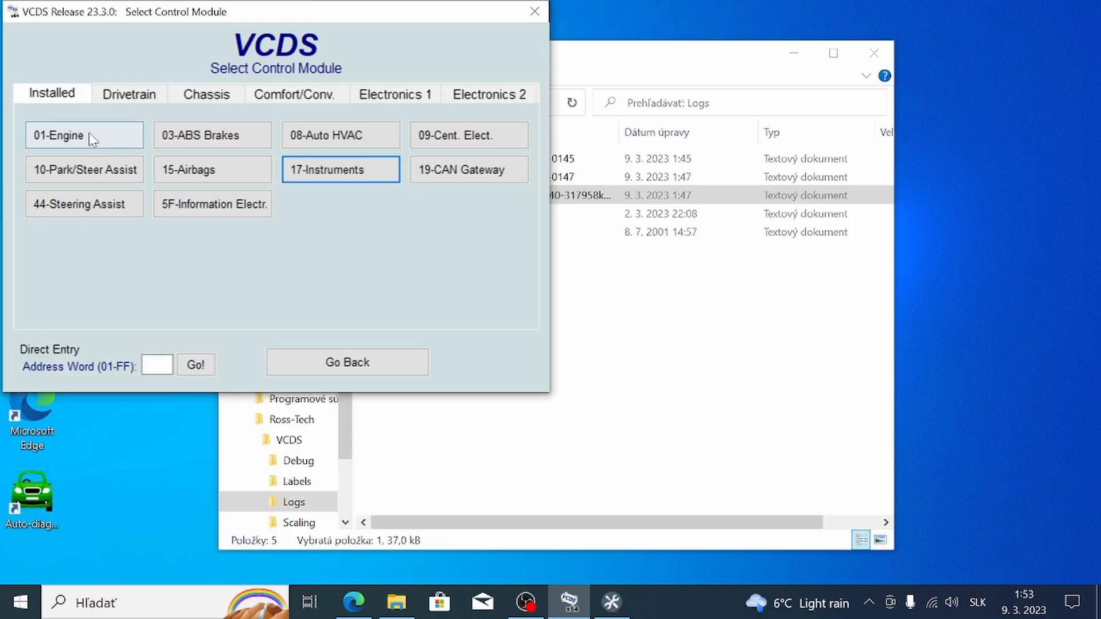
mouse_move(212, 136)
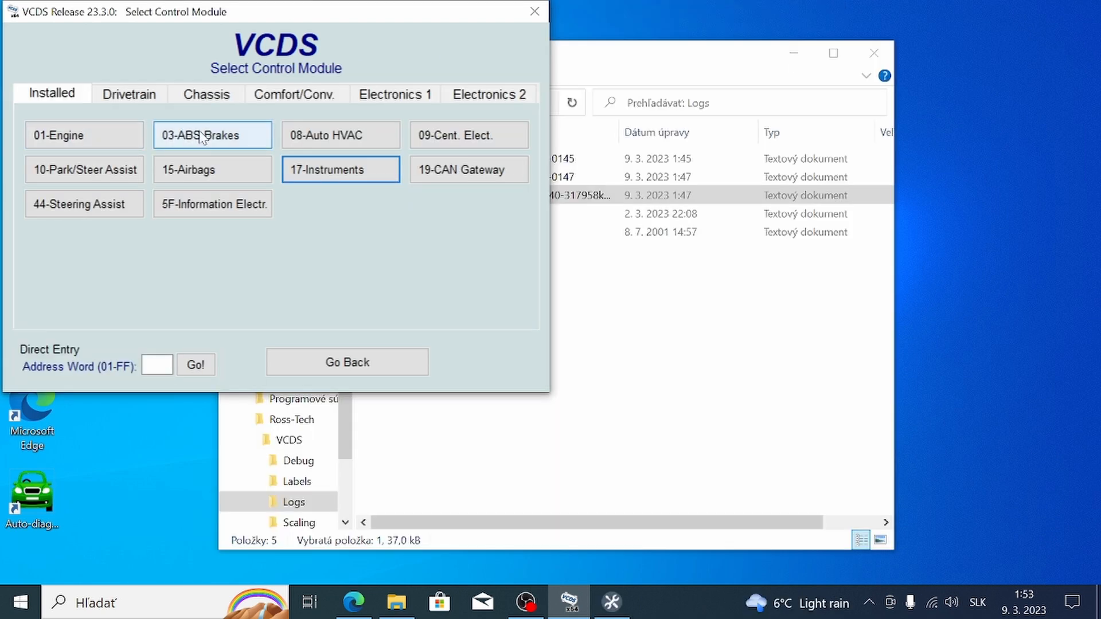
click(212, 135)
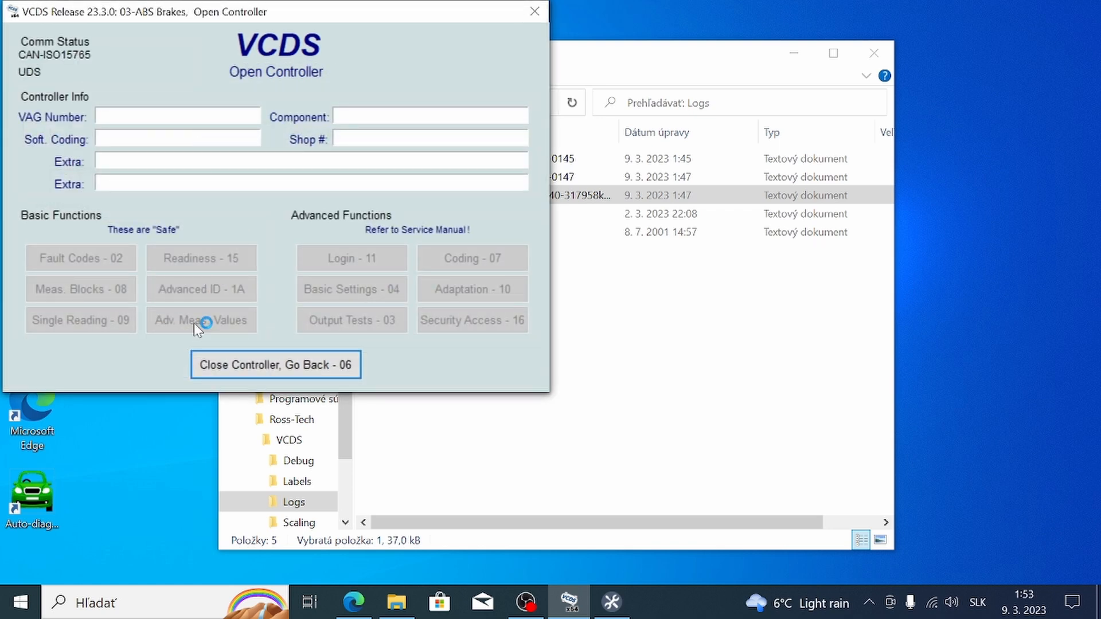
mouse_move(205, 324)
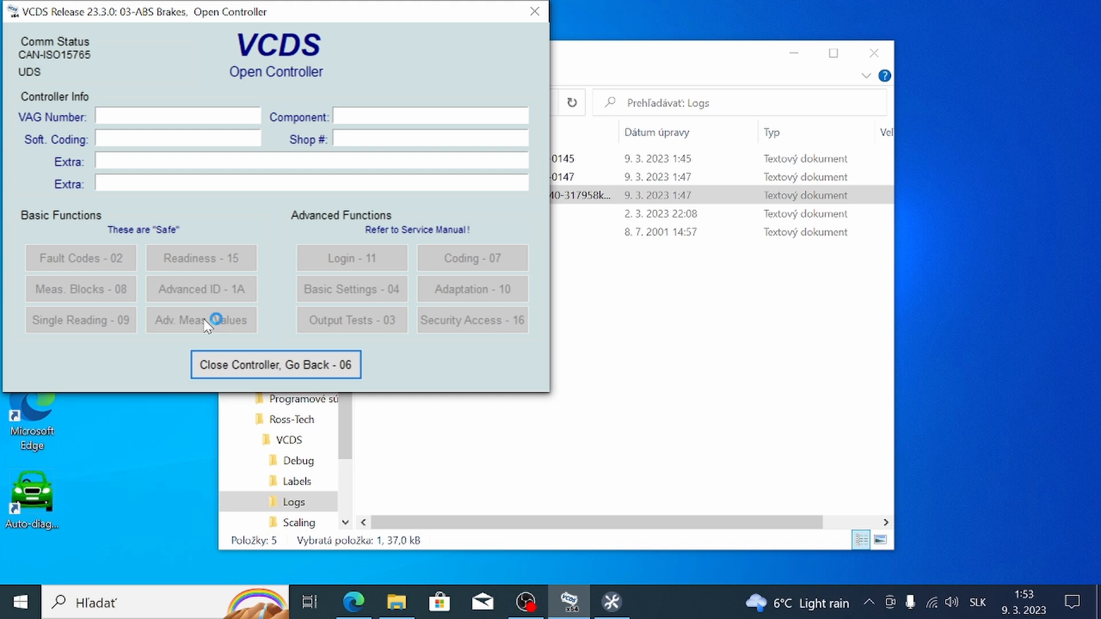
click(201, 320)
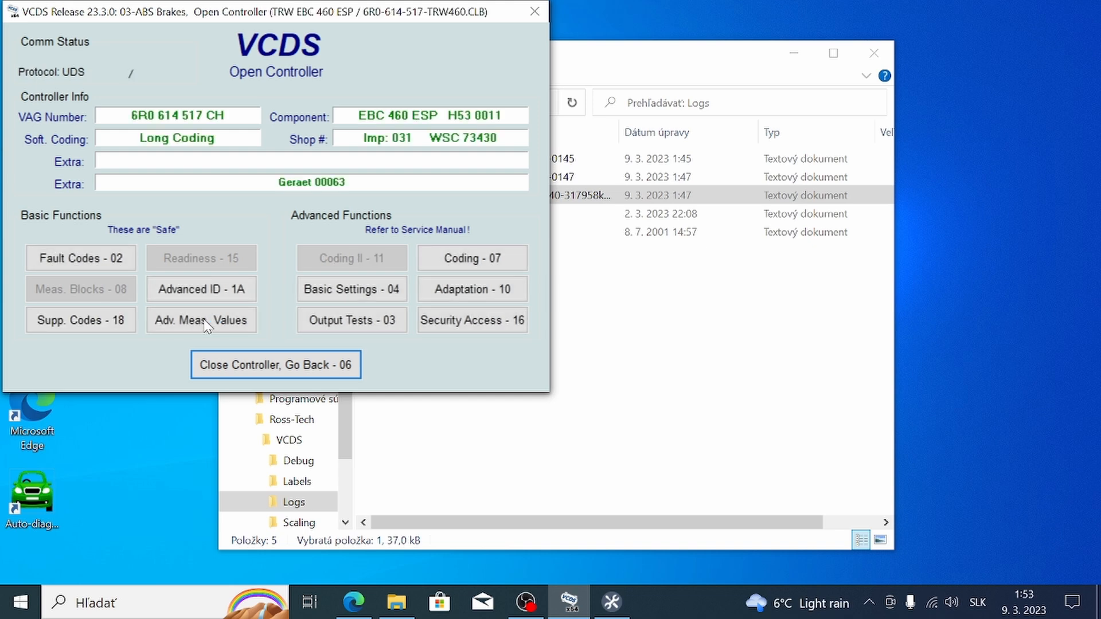
click(200, 320)
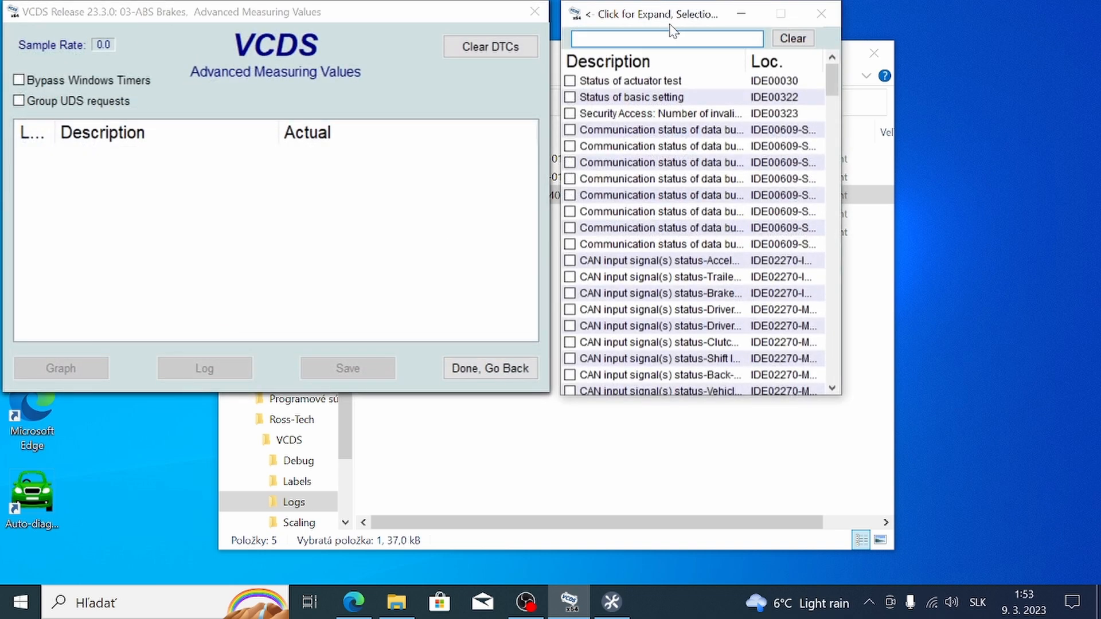
text(dist)
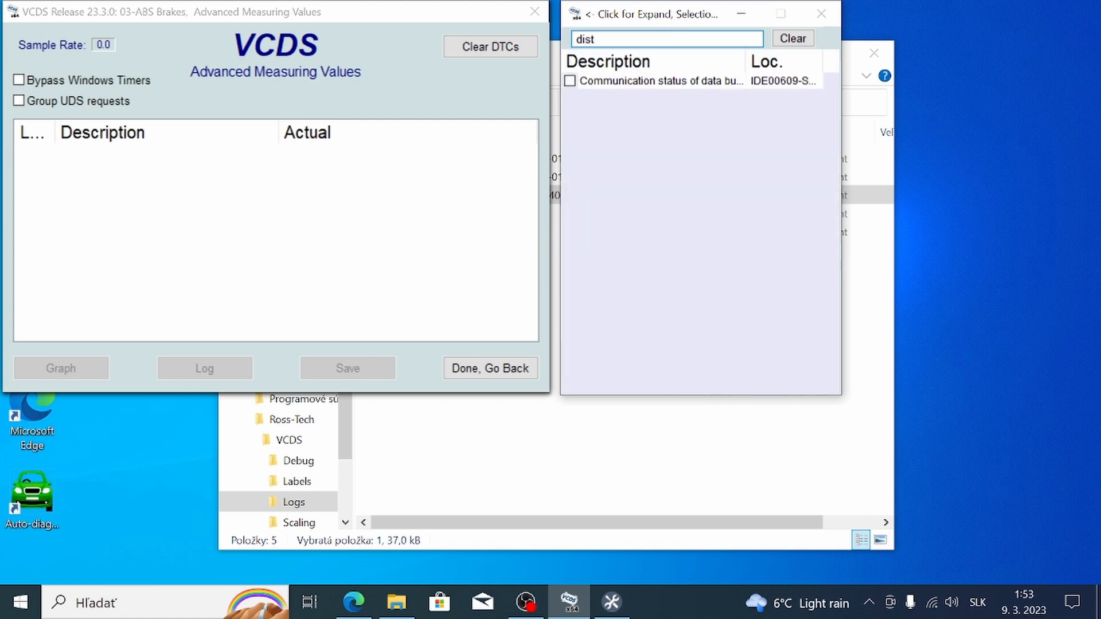
text(peo)
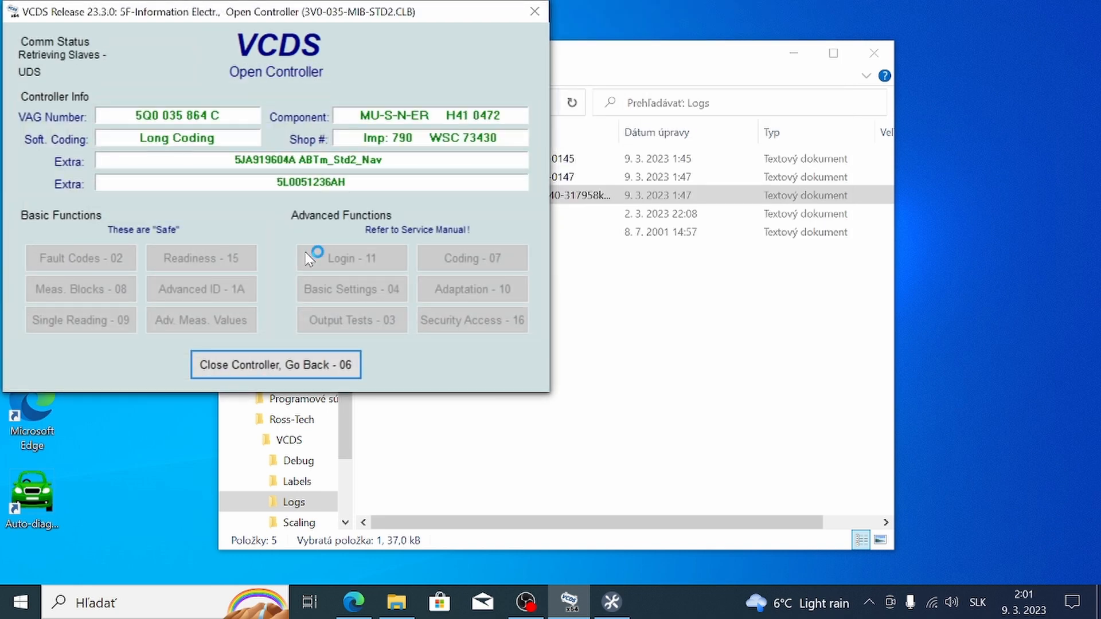
Step: Browse the information electronics module's advanced measuring value list
click(200, 320)
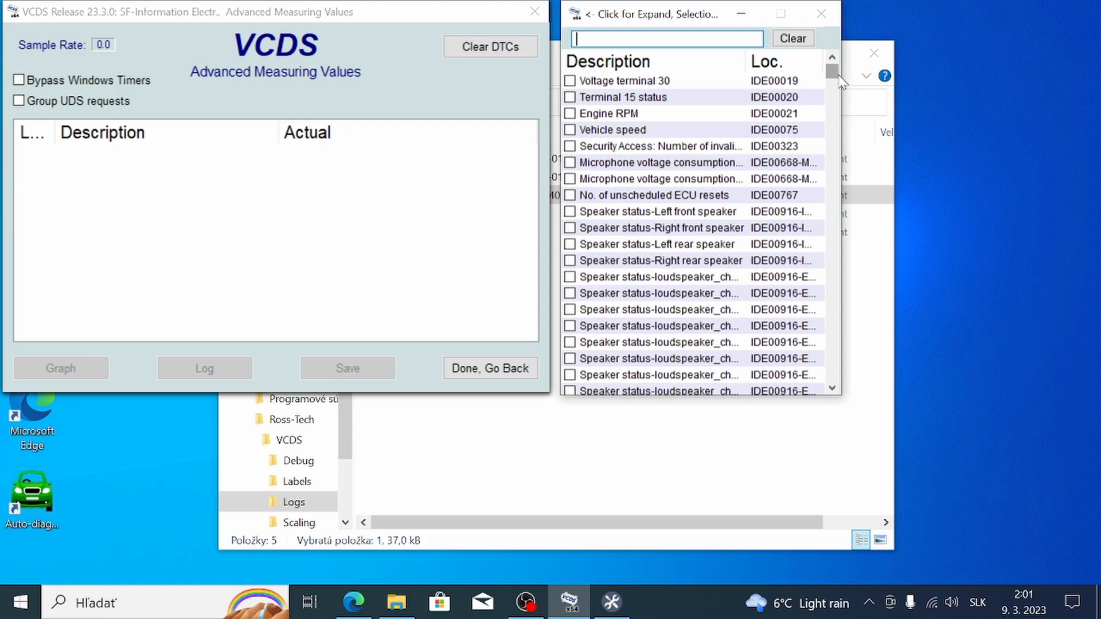
scroll(down, 3)
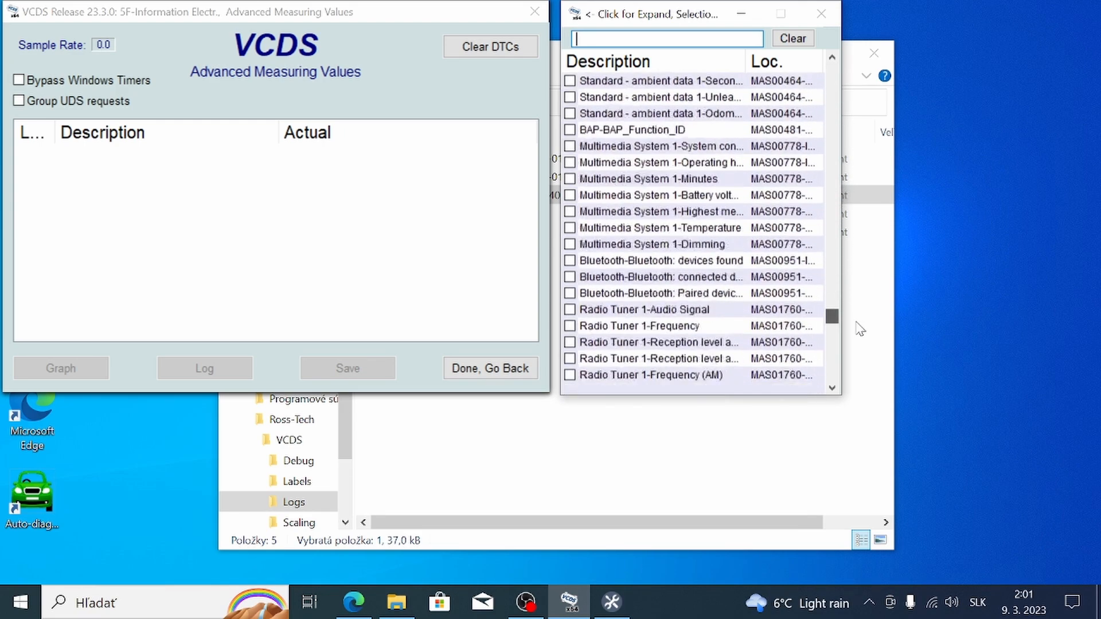
scroll(down, 3)
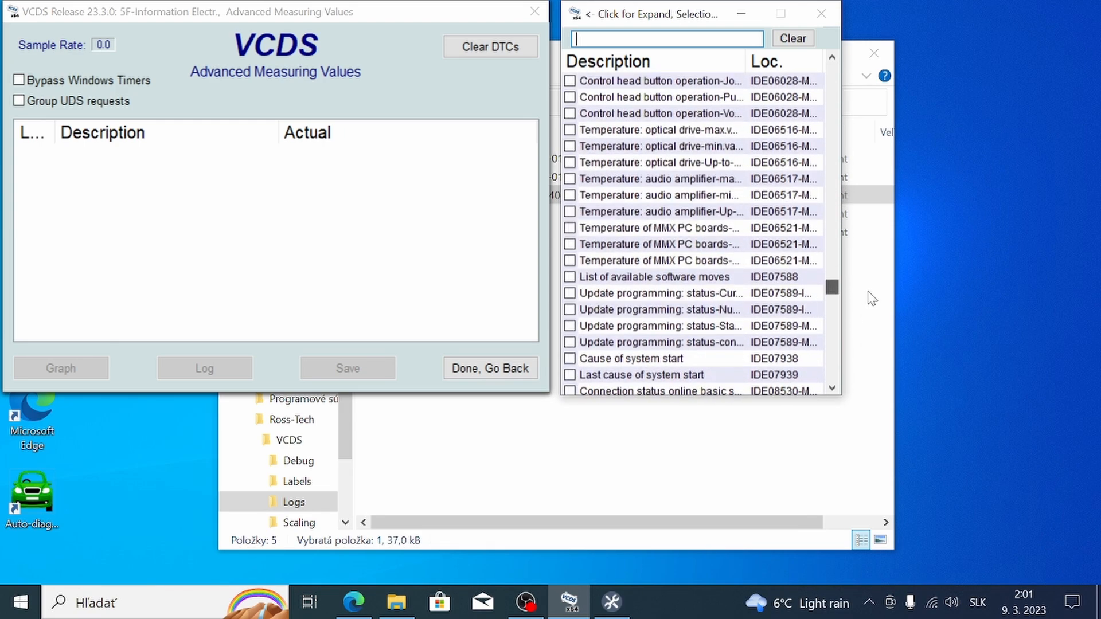
scroll(down, 3)
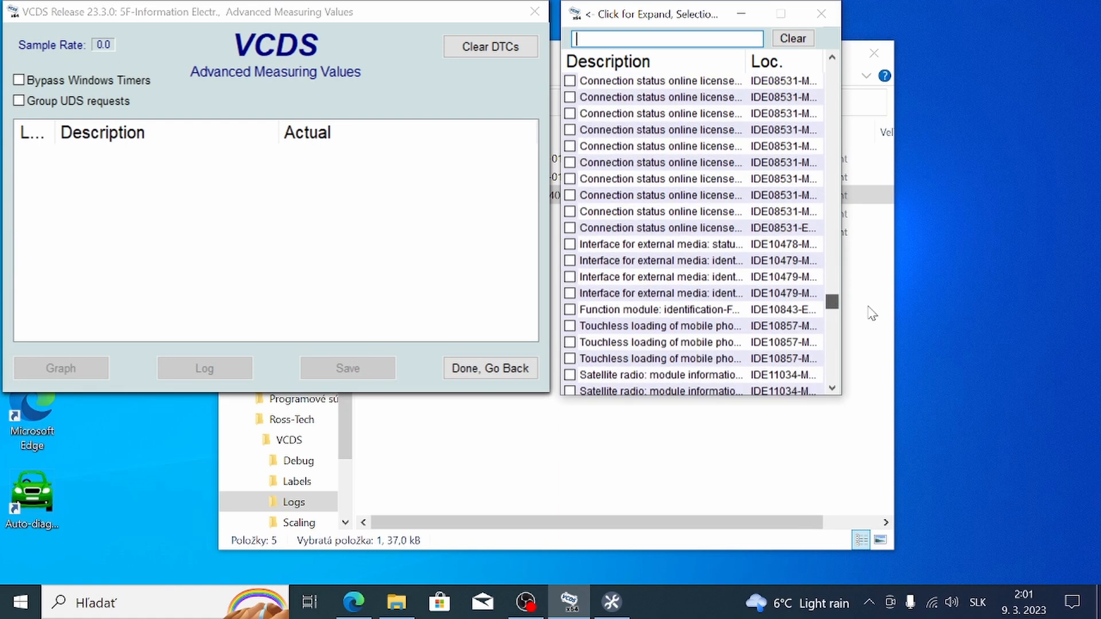
scroll(down, 3)
text(mult)
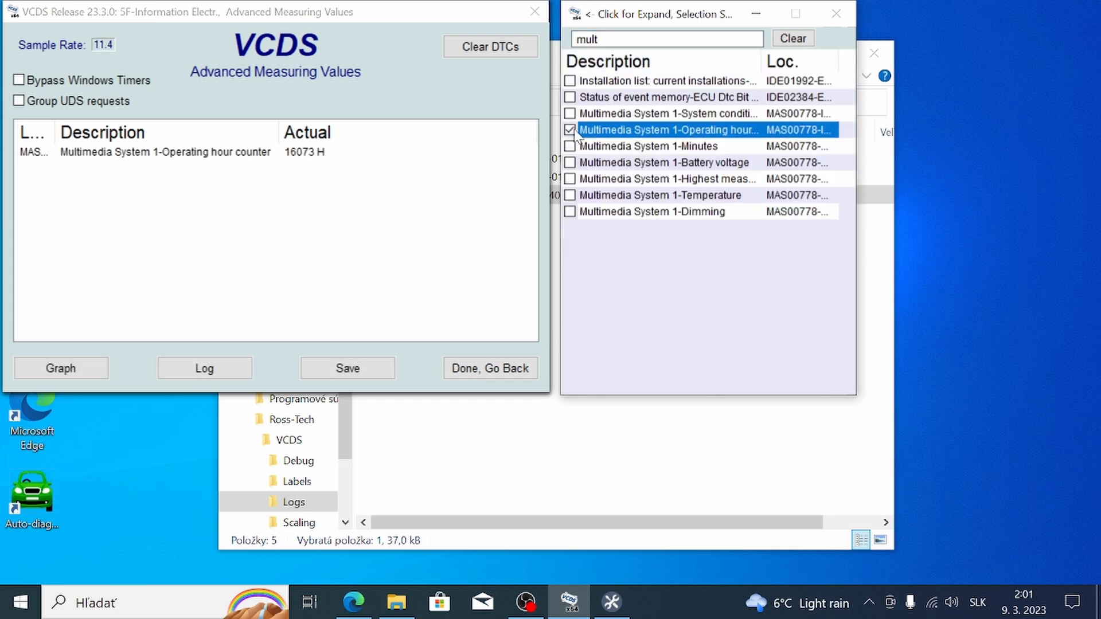
mouse_move(318, 174)
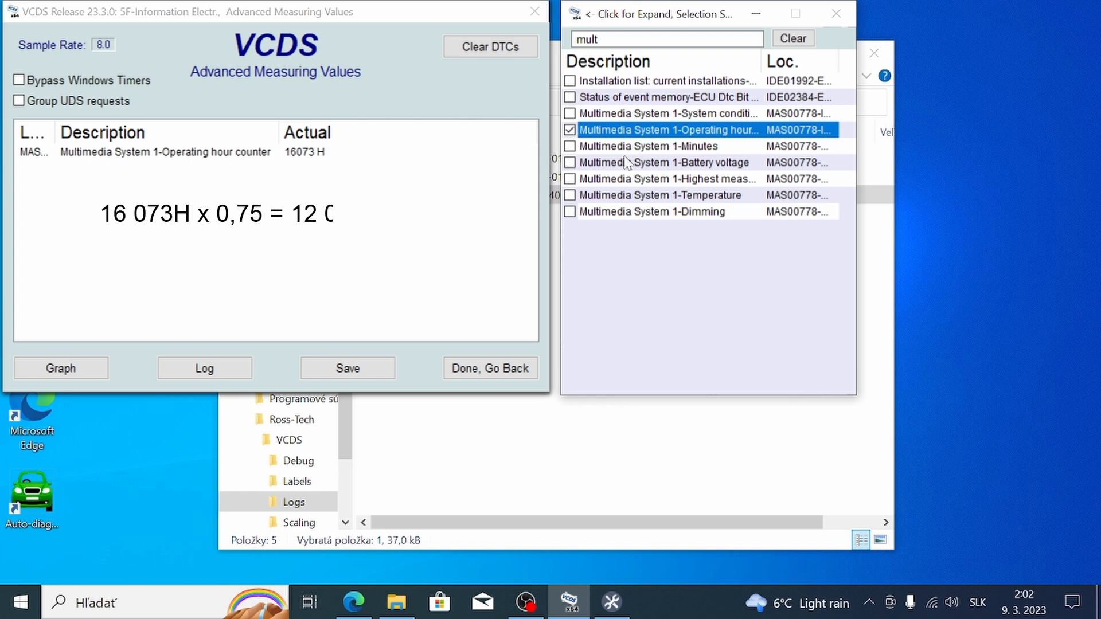
Step: Show highest measured temperature and event memory status readings, then return to module selection
click(664, 179)
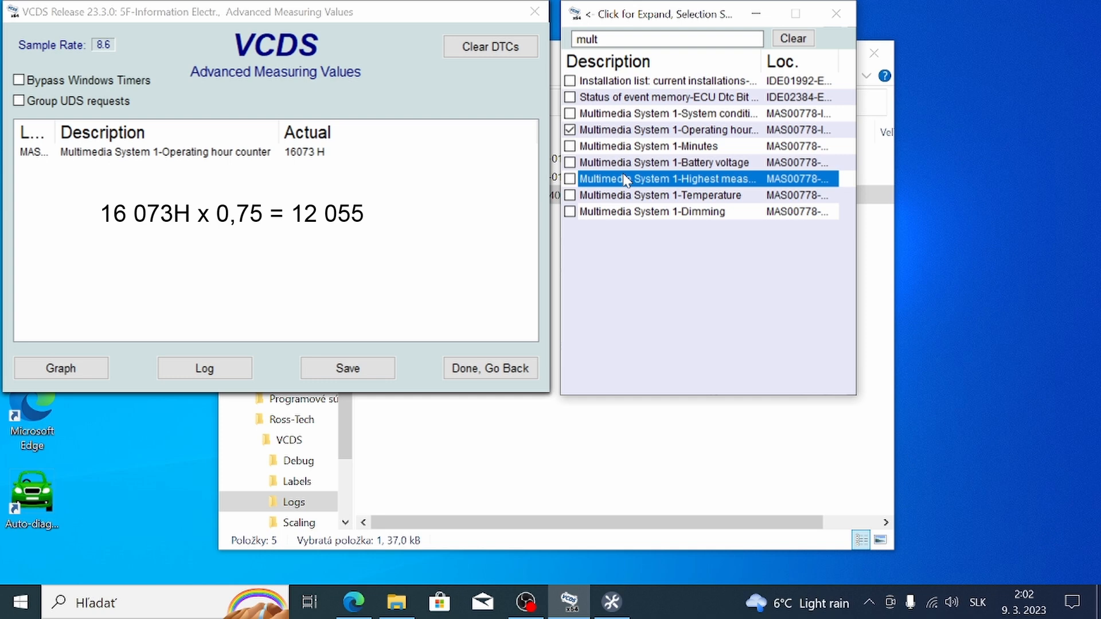
click(570, 179)
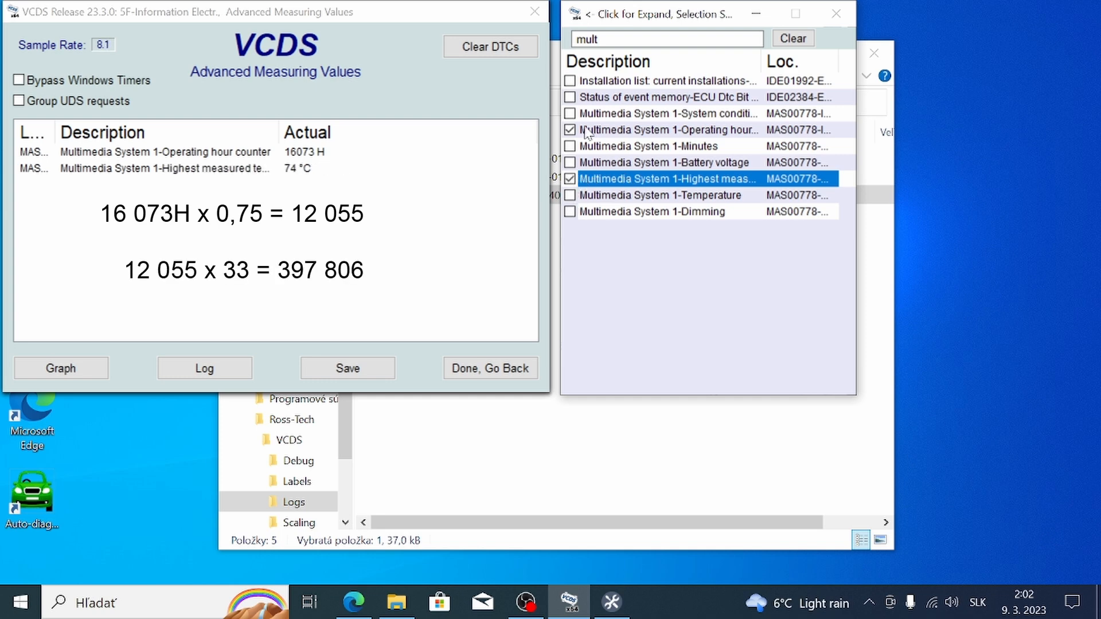
click(570, 96)
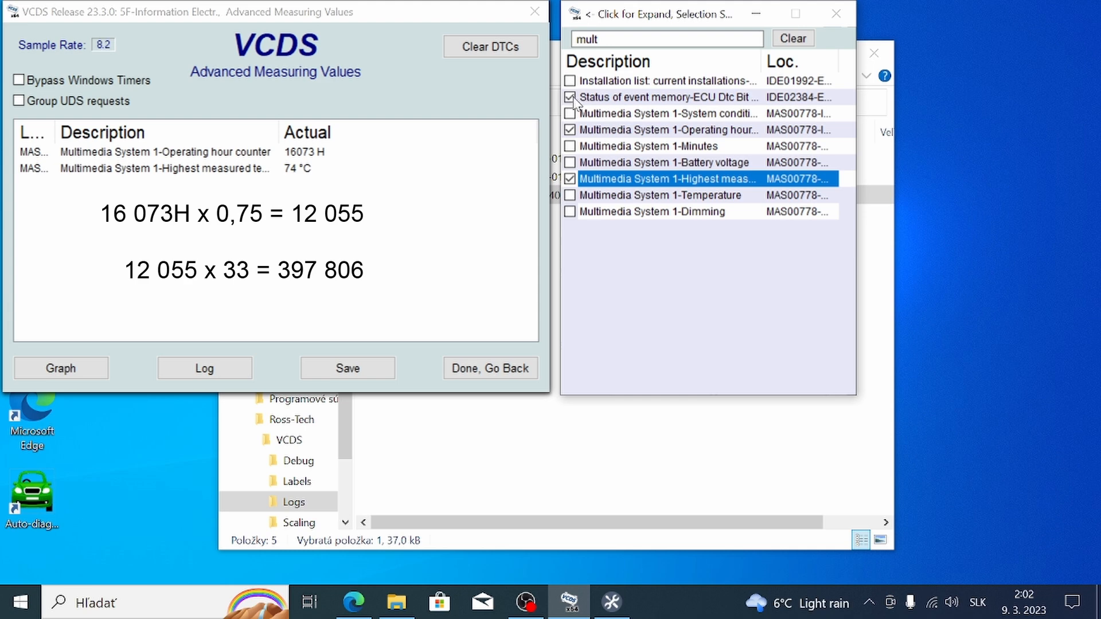
click(570, 96)
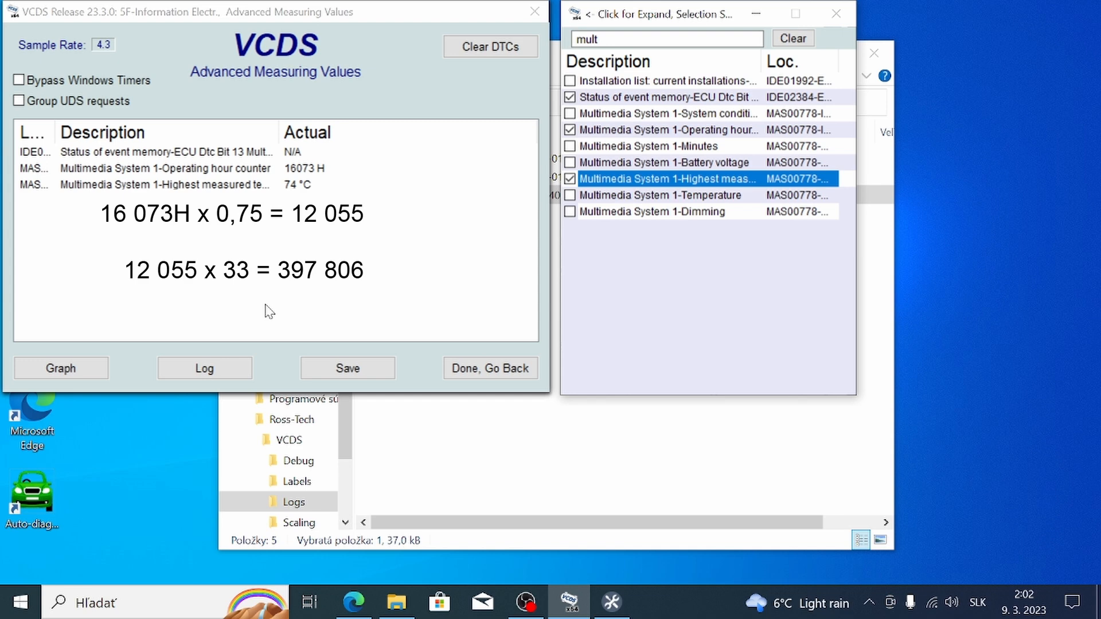
click(490, 368)
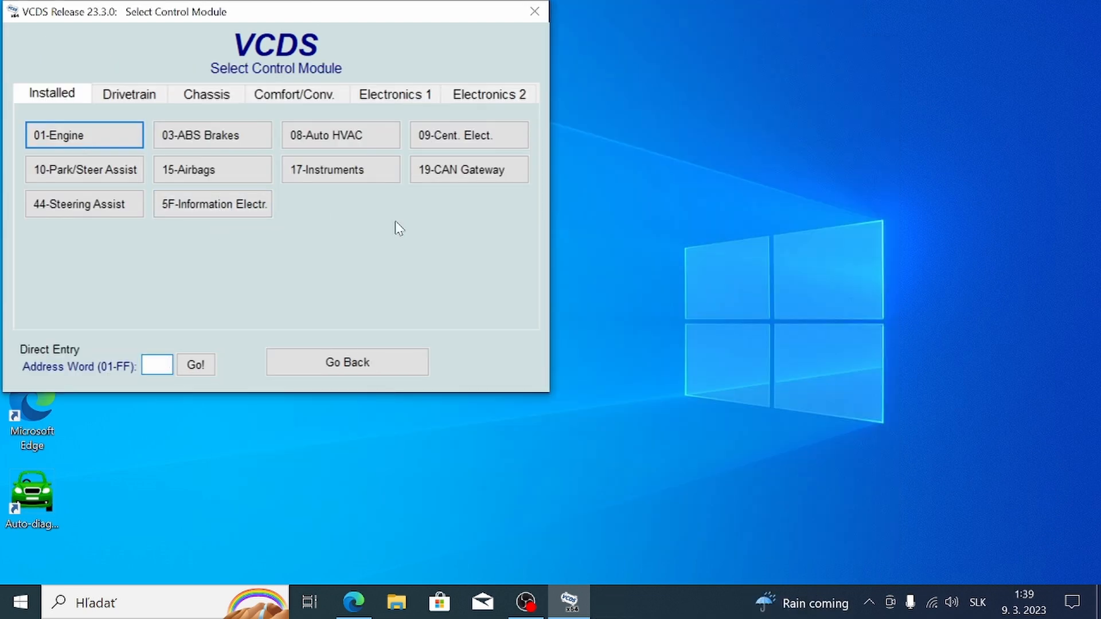
Step: Read the instrument cluster's IDE00301 Mileage adaptation channel, stored value 317958 km, and return to the main screen
click(340, 170)
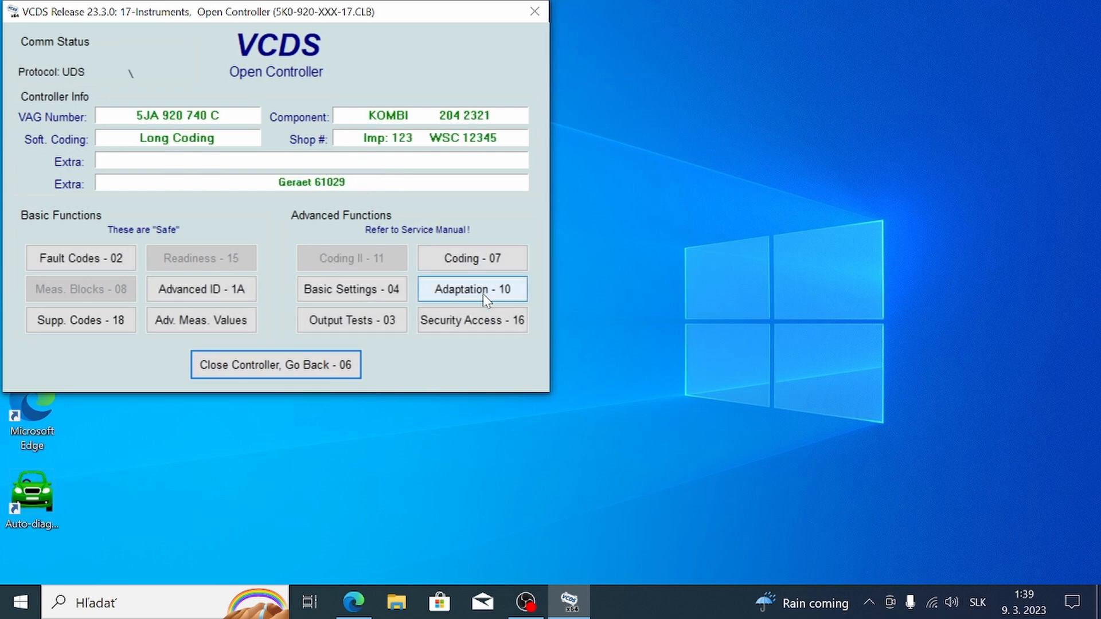
click(472, 289)
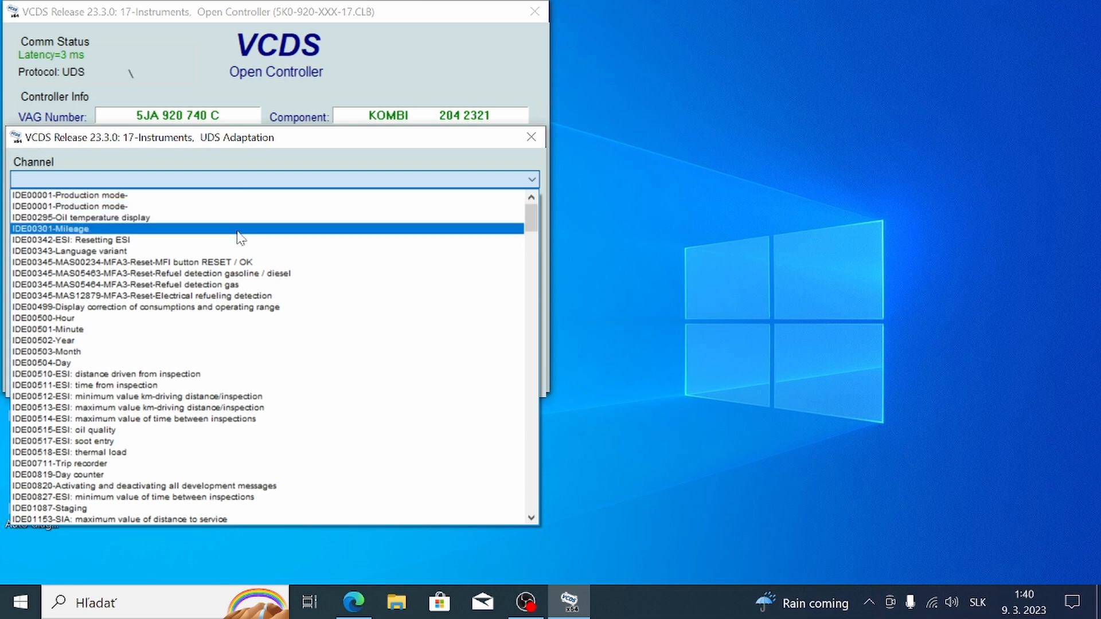
mouse_move(271, 237)
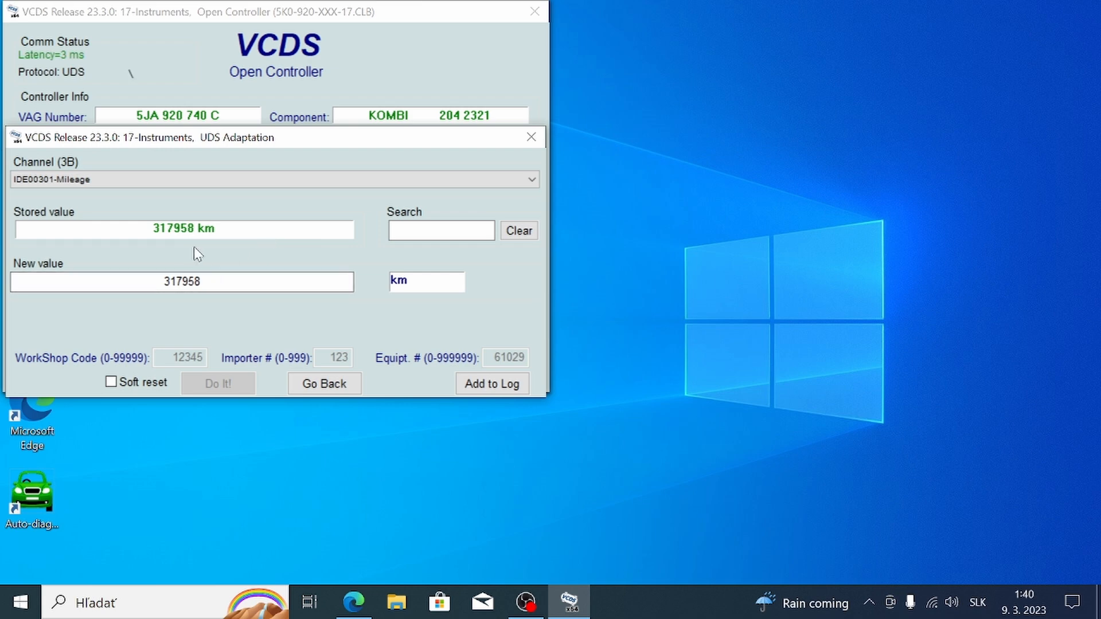
mouse_move(274, 271)
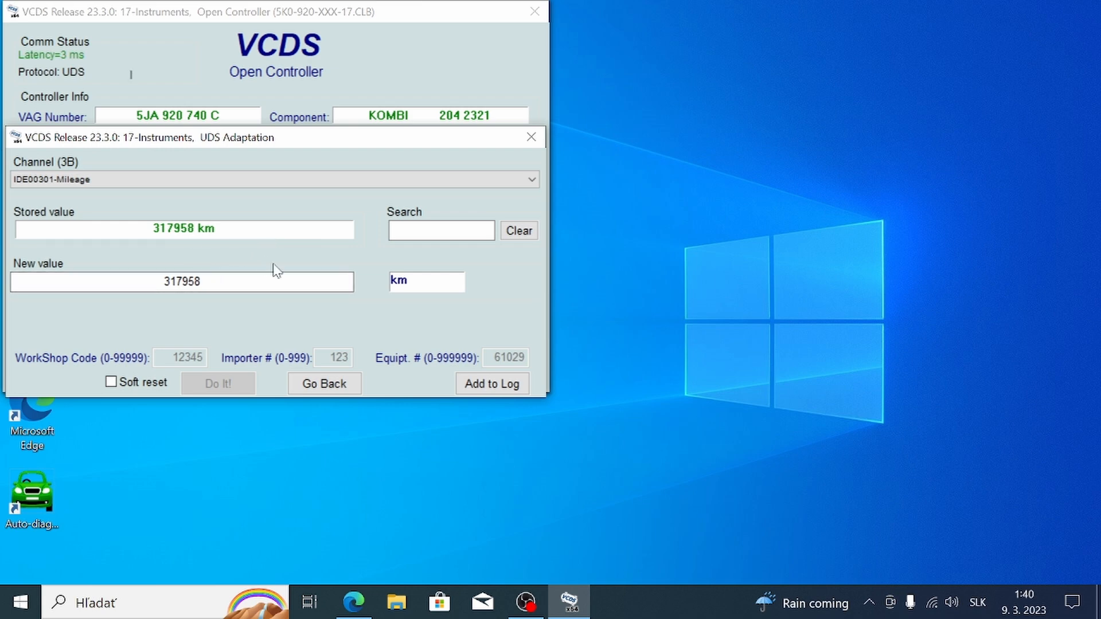
click(182, 283)
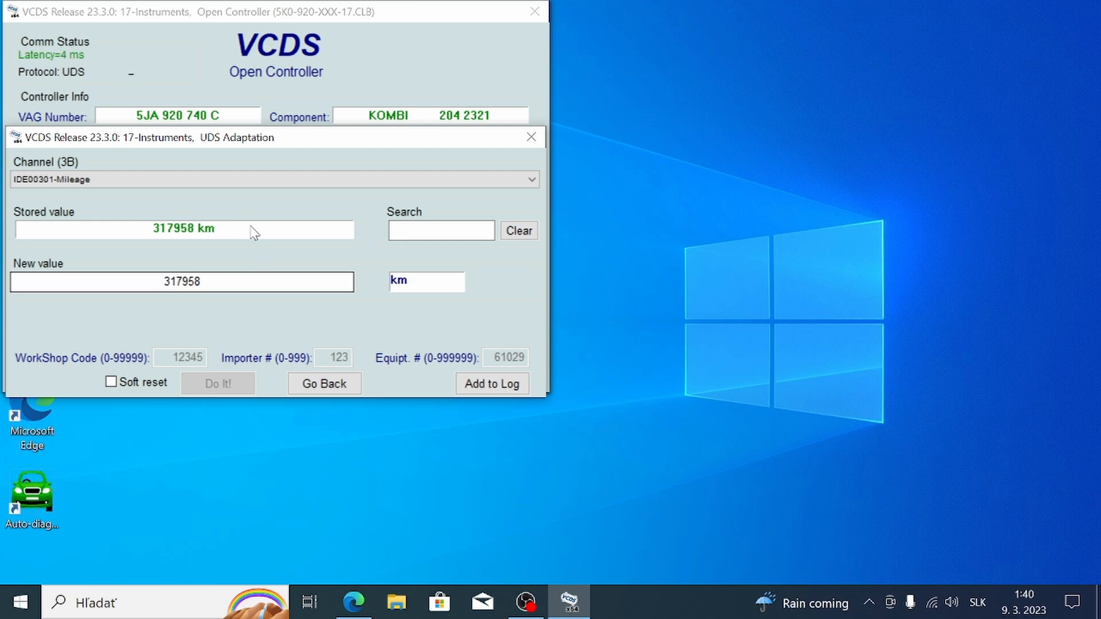
click(323, 383)
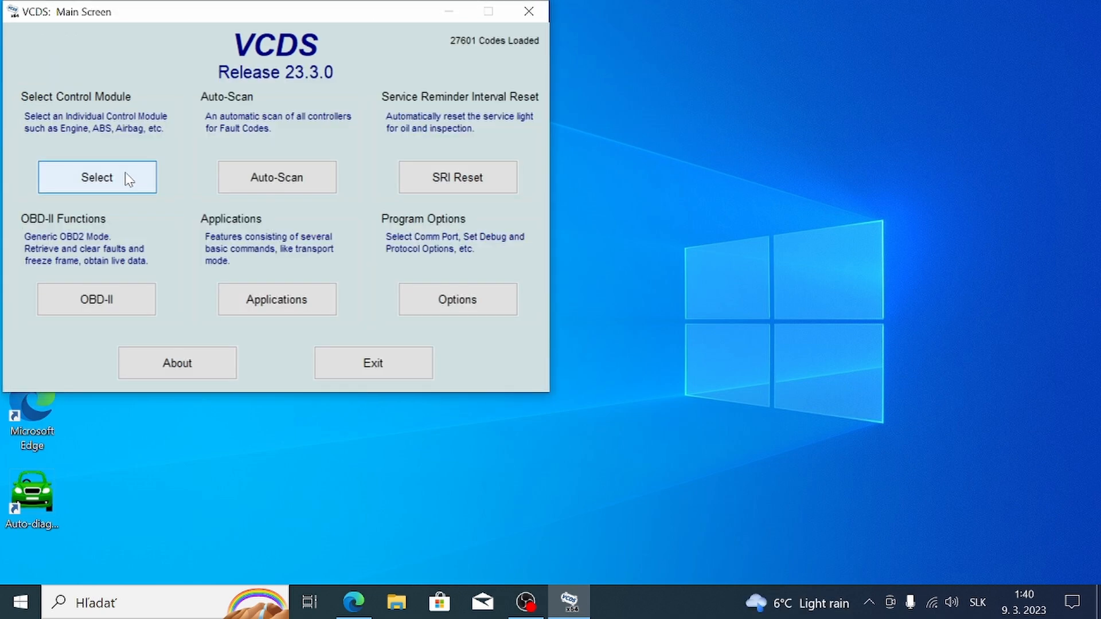
Step: Run an Auto-Scan of all modules and review the fault freeze frames and session log
click(276, 176)
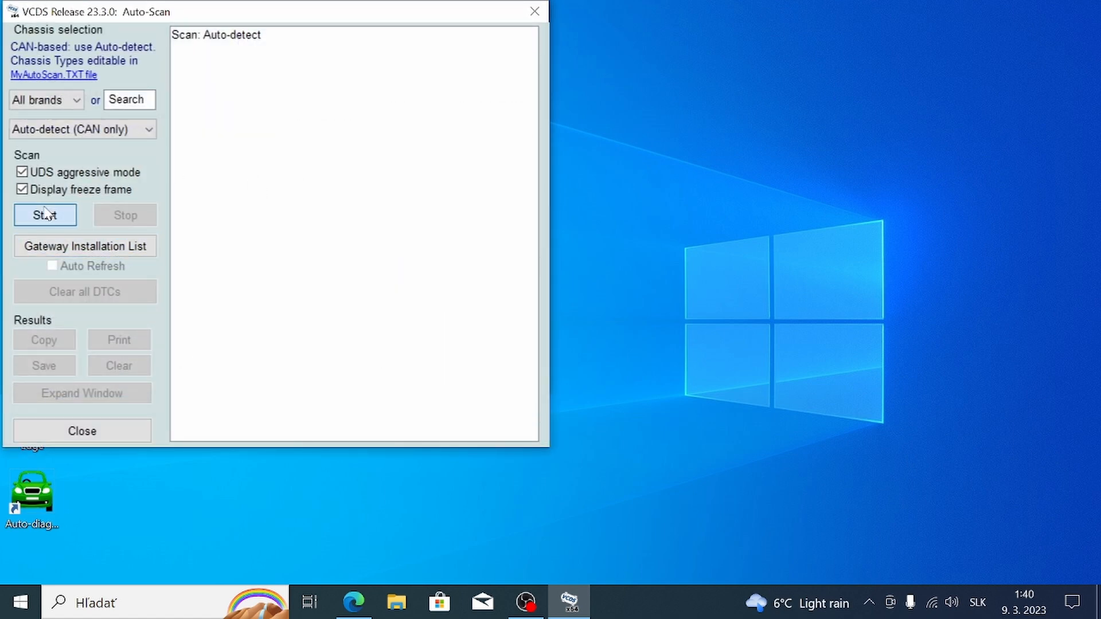
click(45, 214)
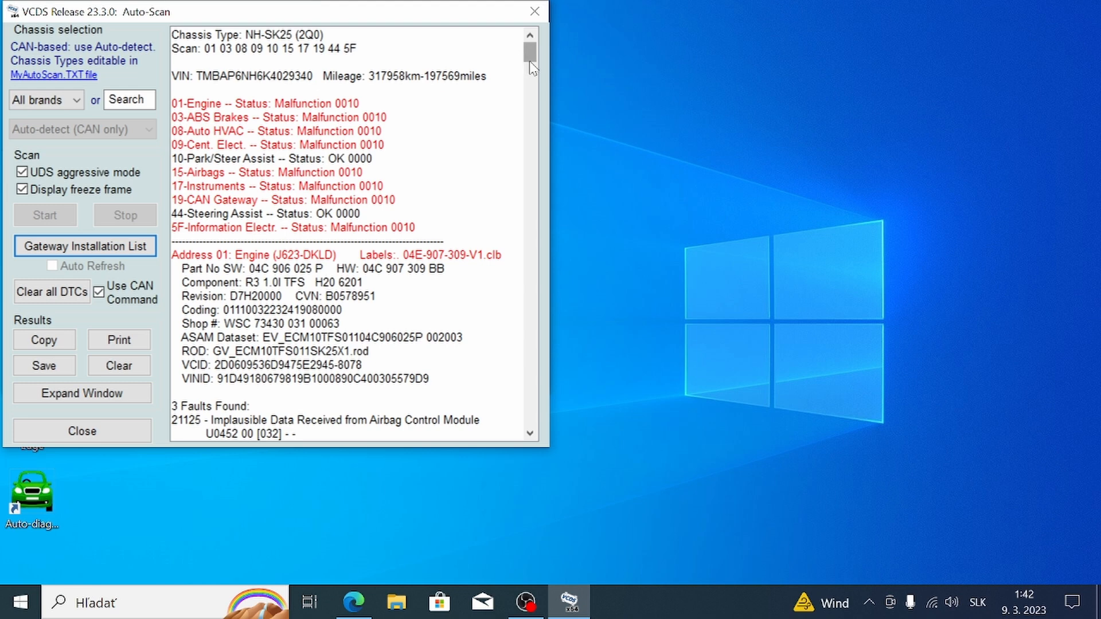
mouse_move(531, 118)
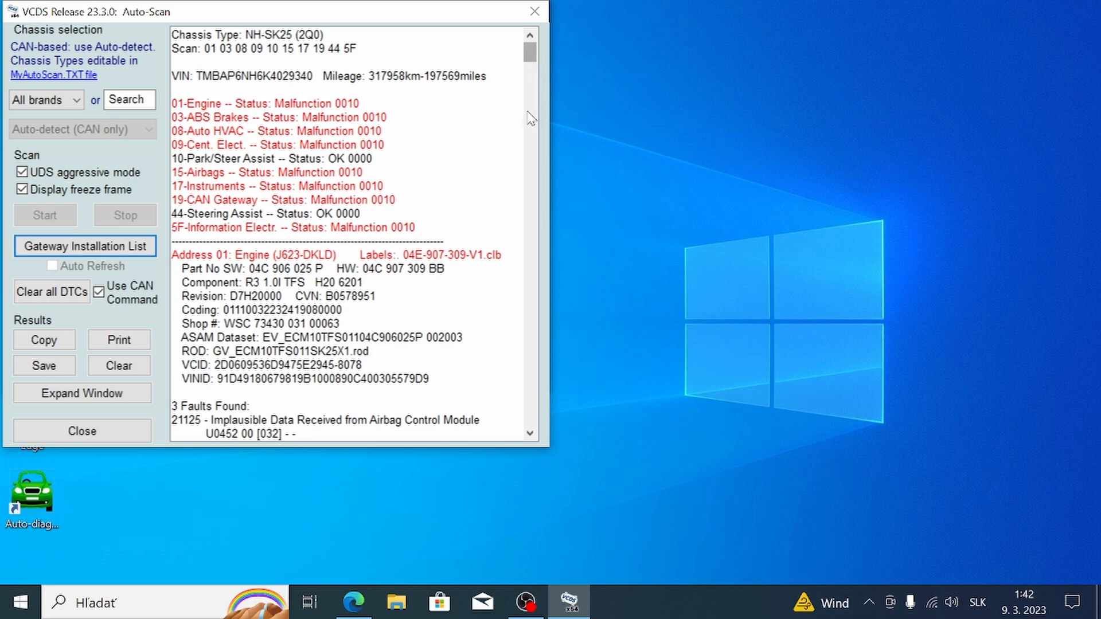
mouse_move(529, 53)
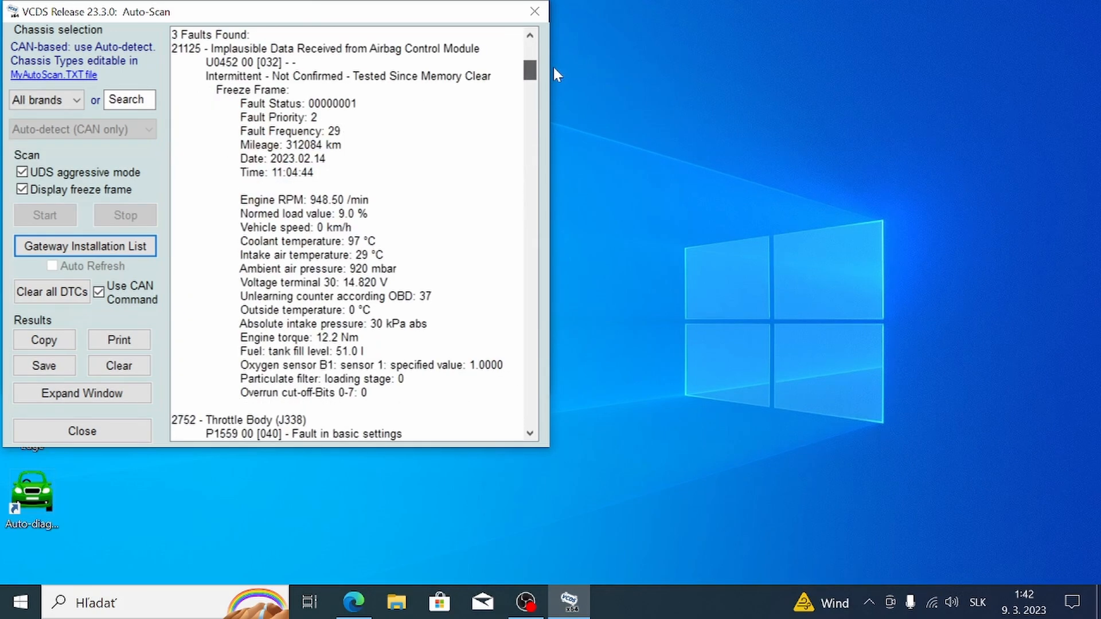
scroll(up, 3)
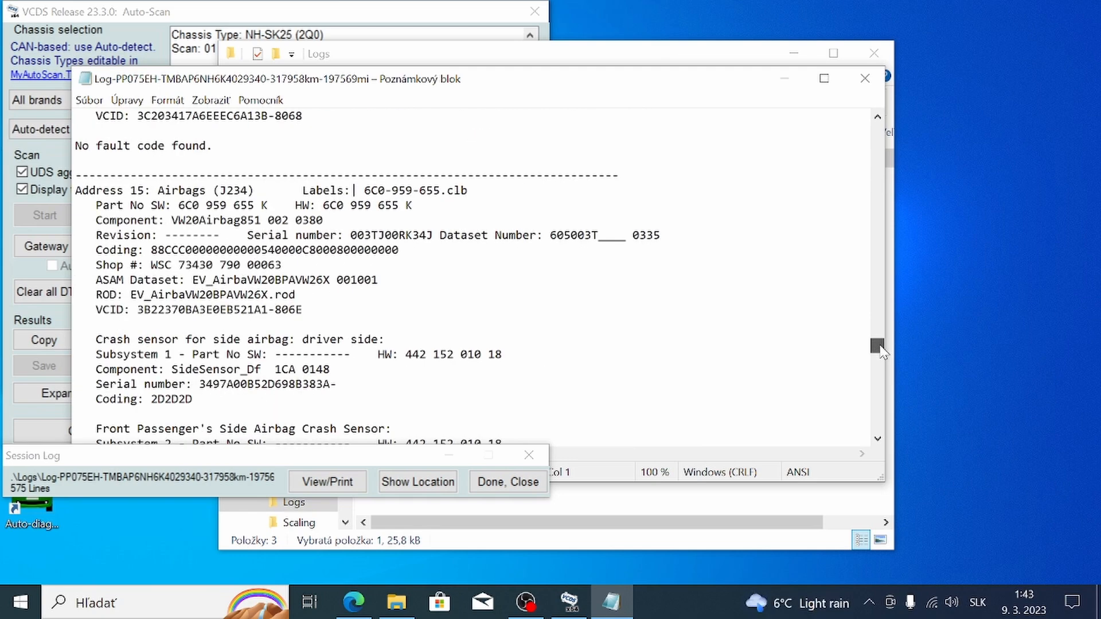
scroll(down, 3)
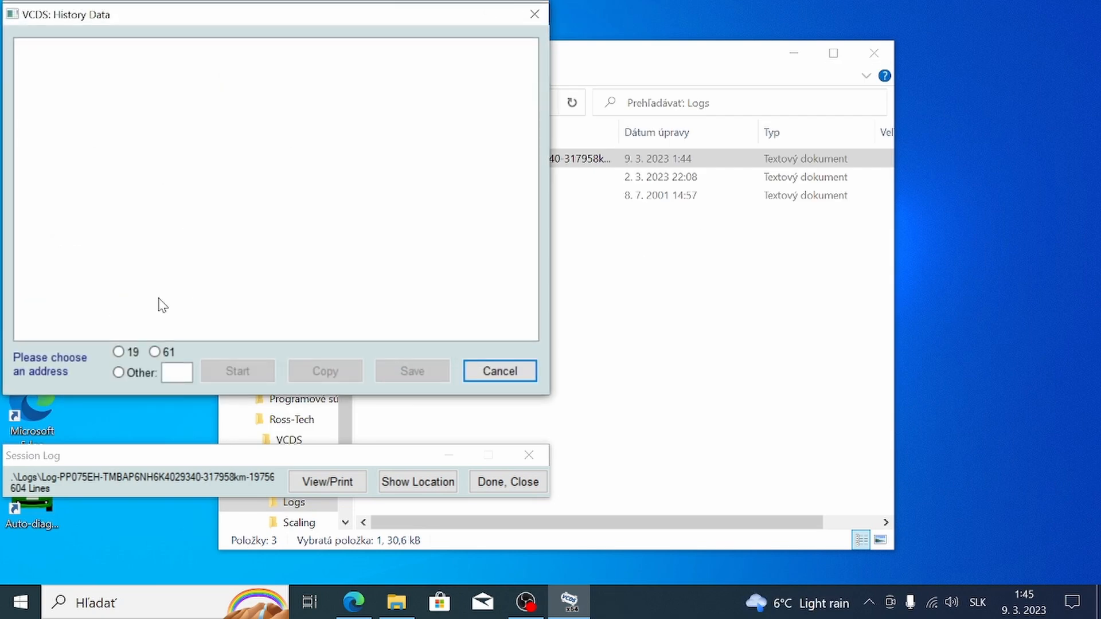
Step: Request history data from address 61, then switch the readout to address 19
click(118, 352)
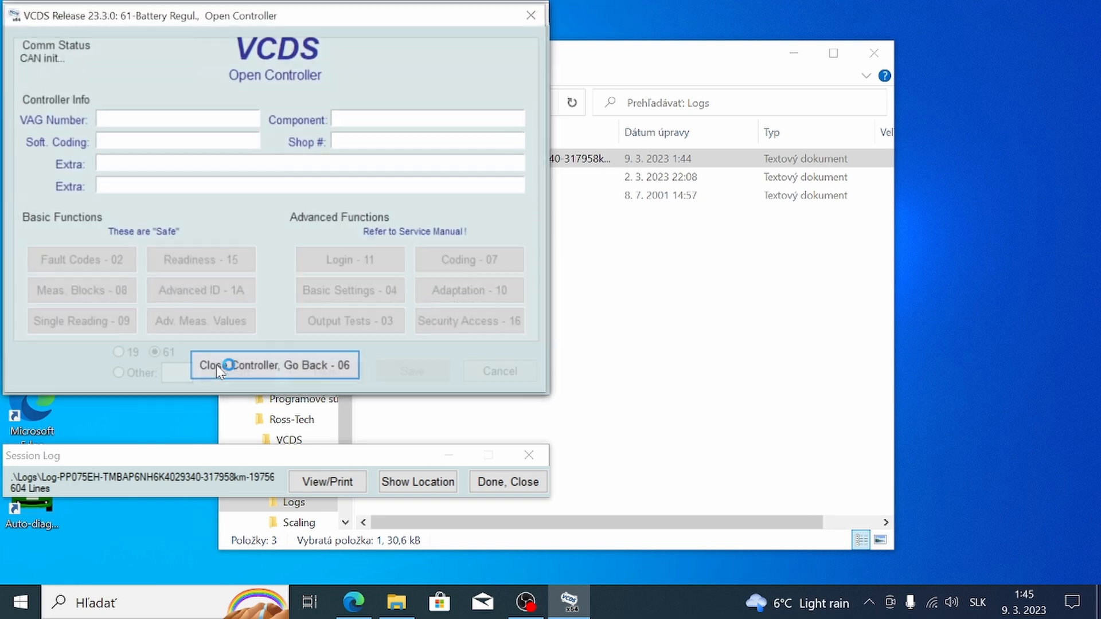
click(274, 364)
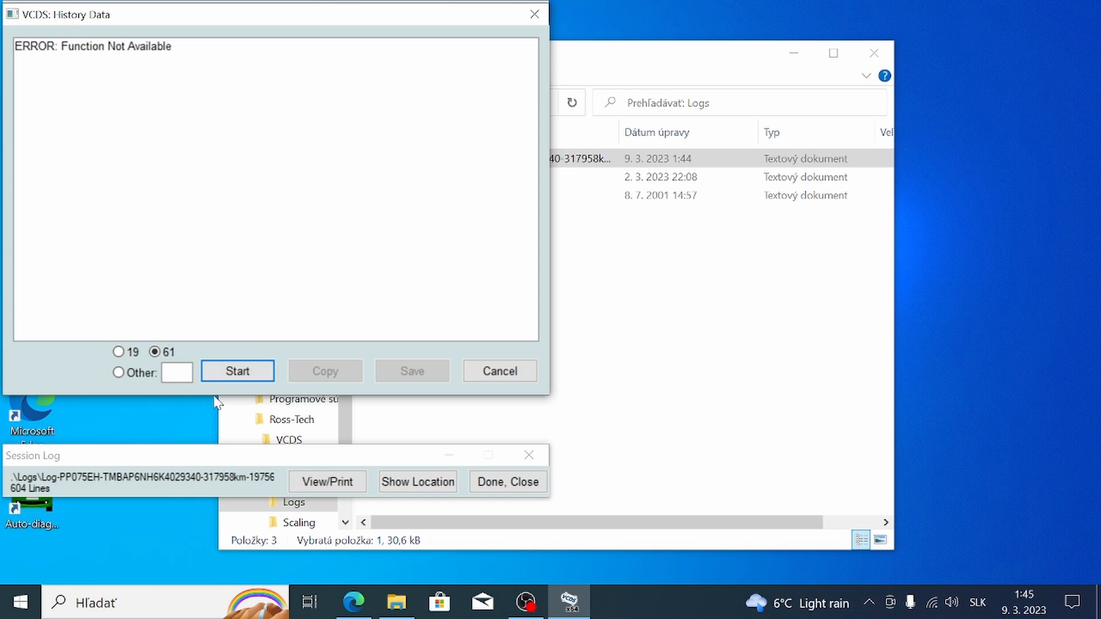
click(118, 352)
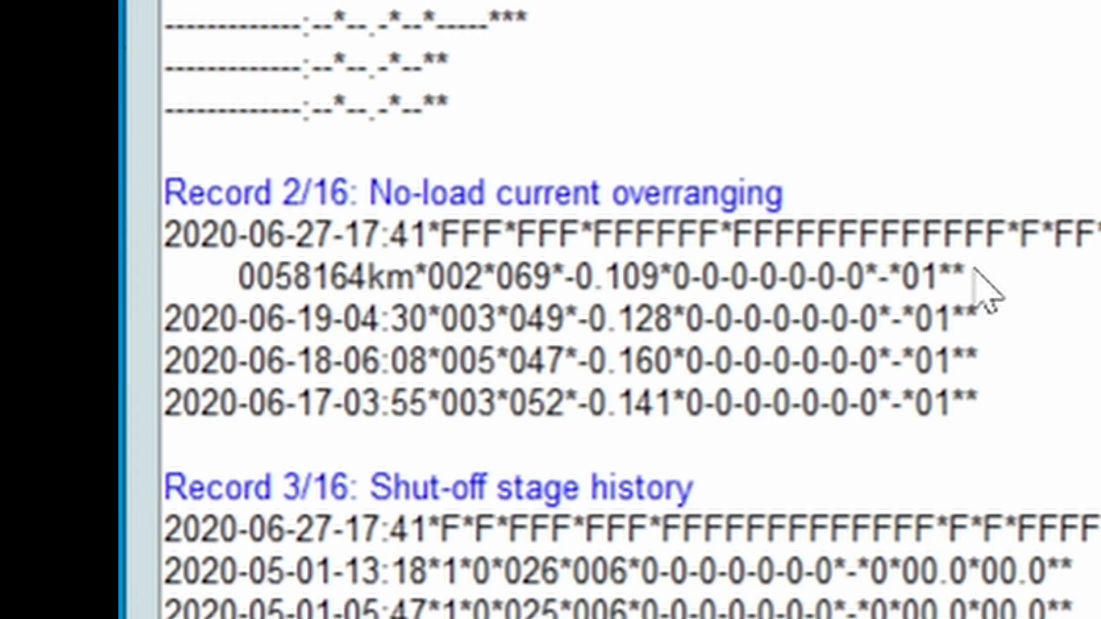
mouse_move(308, 333)
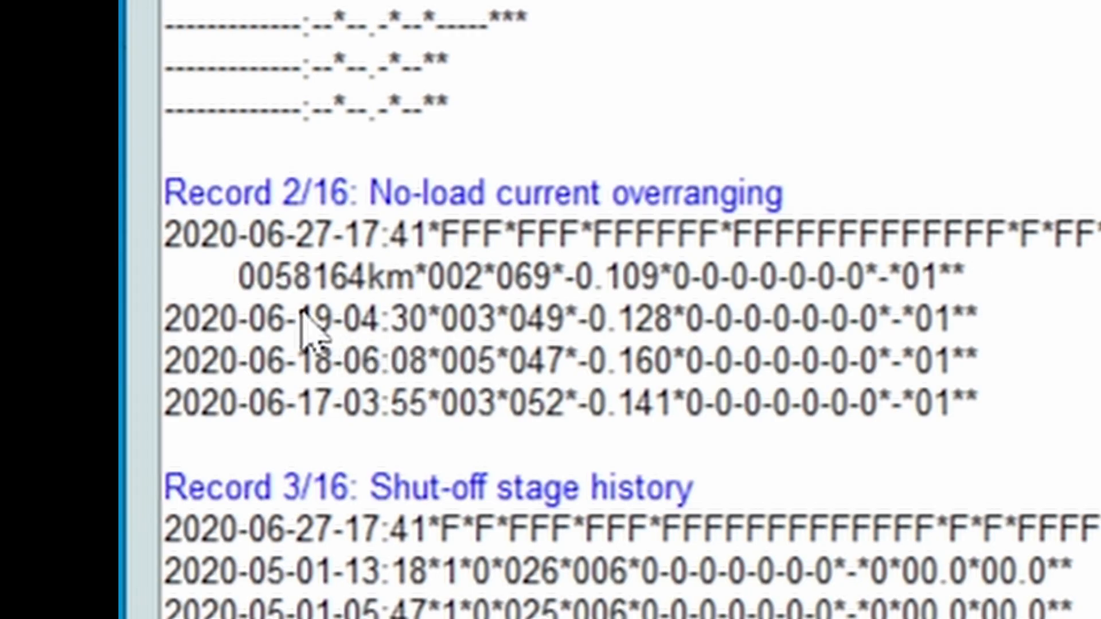
mouse_move(579, 302)
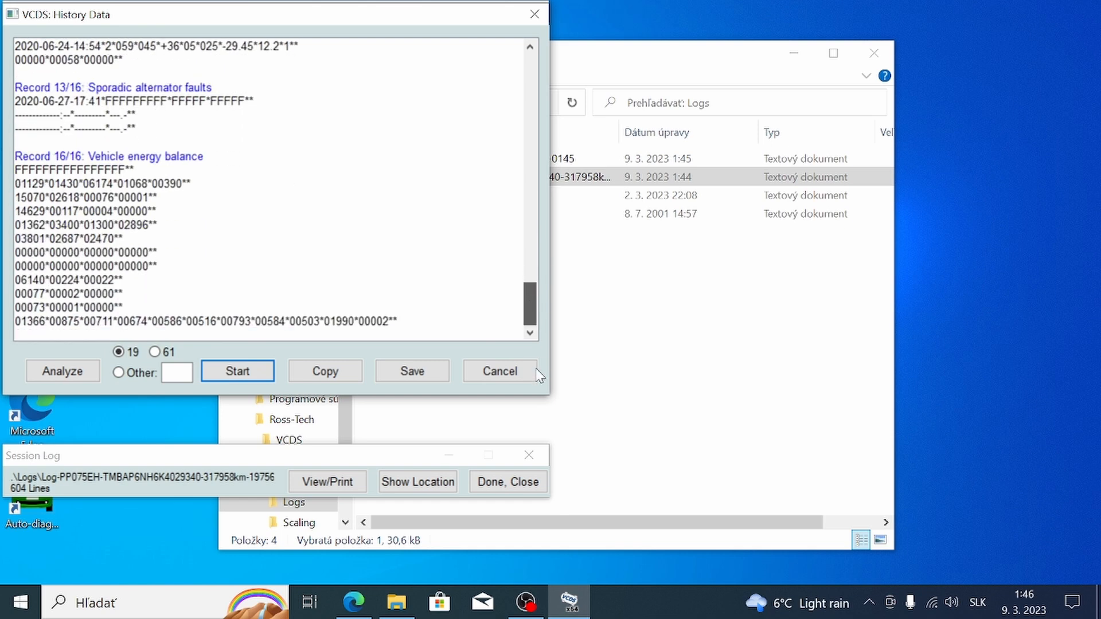
Step: Review the gateway's 16 history records and close the History Data window
scroll(up, 3)
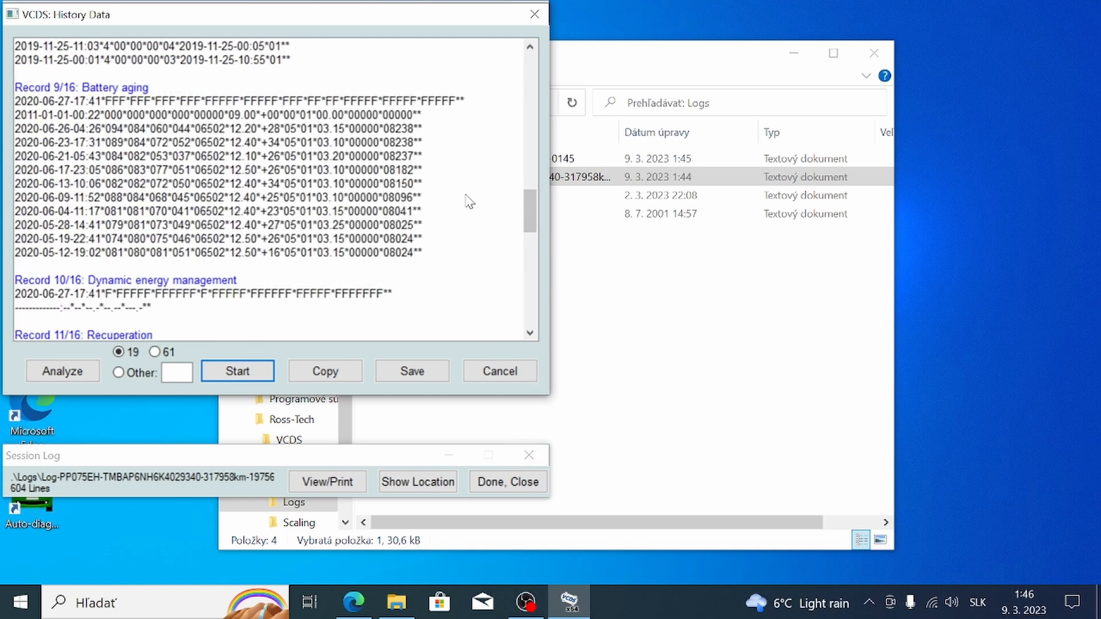
scroll(up, 3)
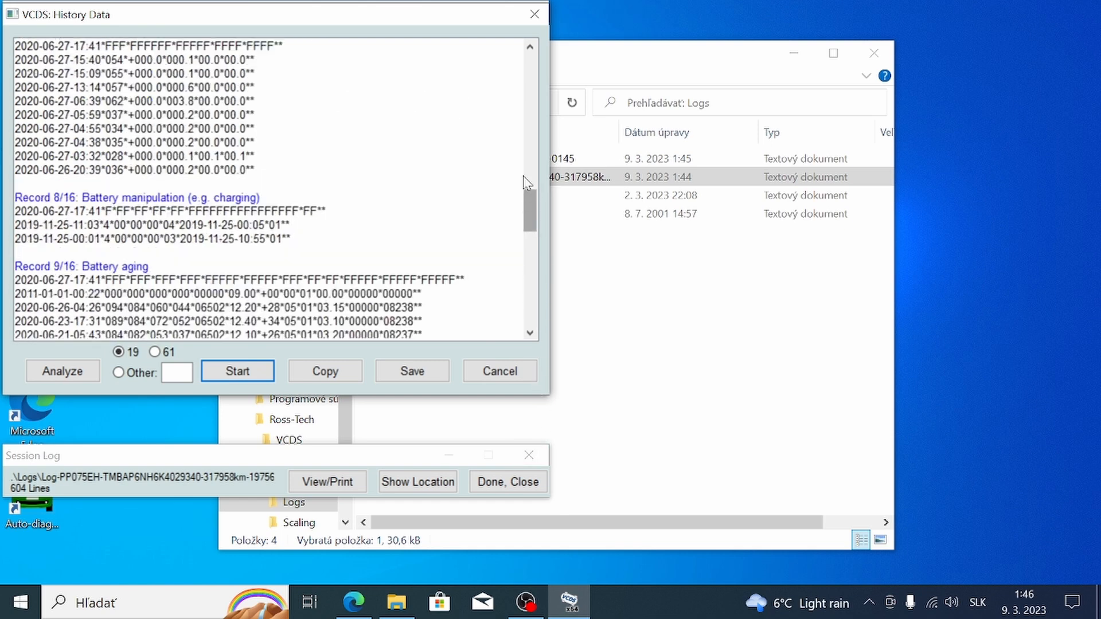
scroll(down, 3)
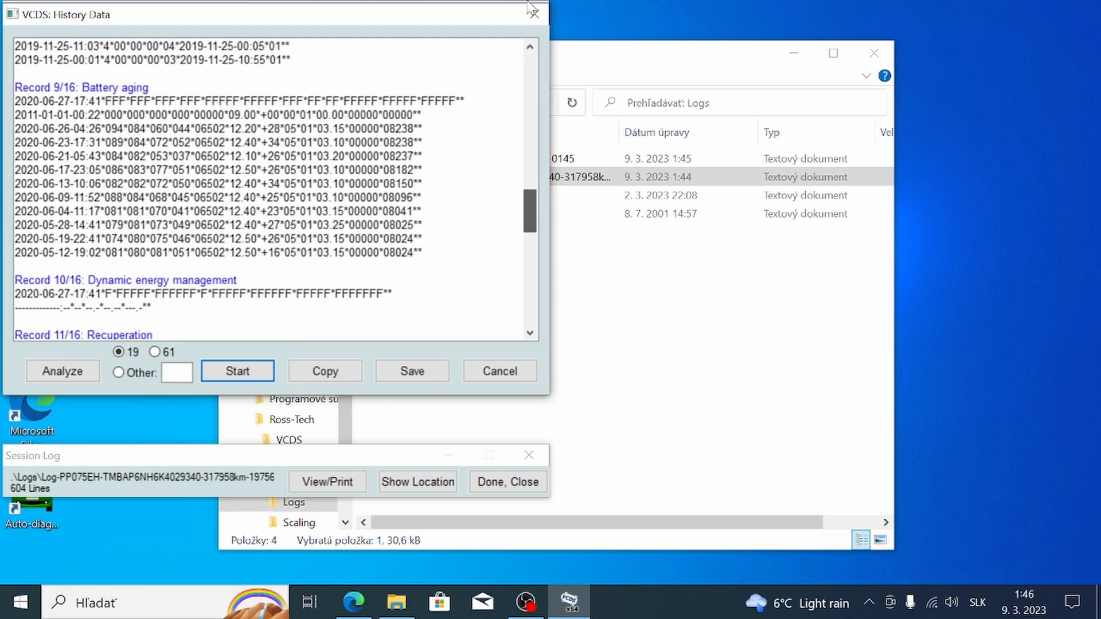
mouse_move(543, 17)
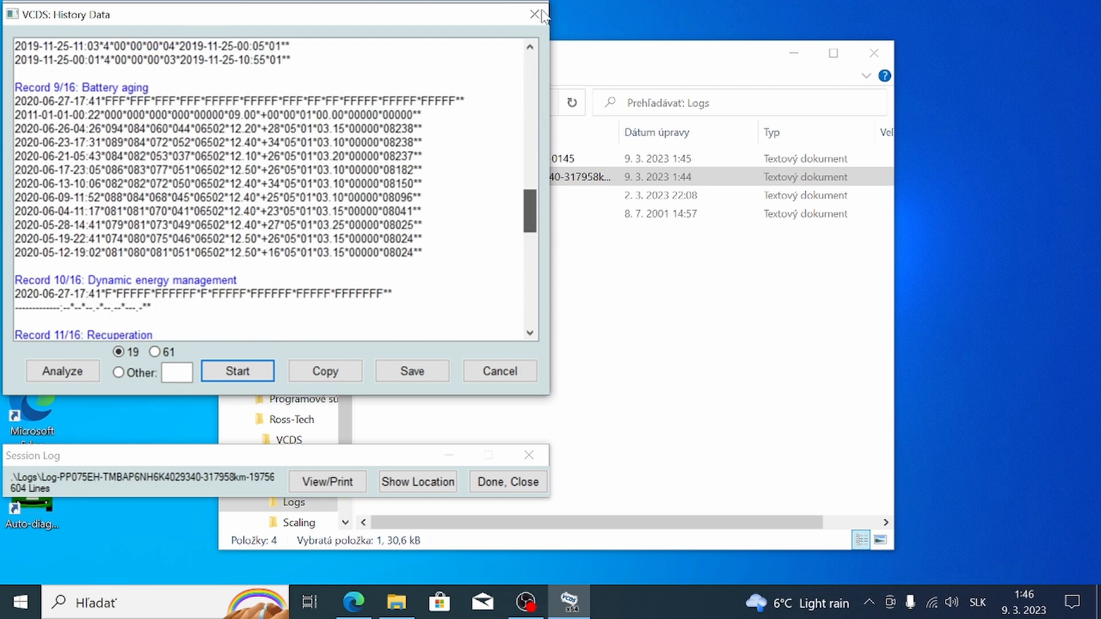
click(499, 371)
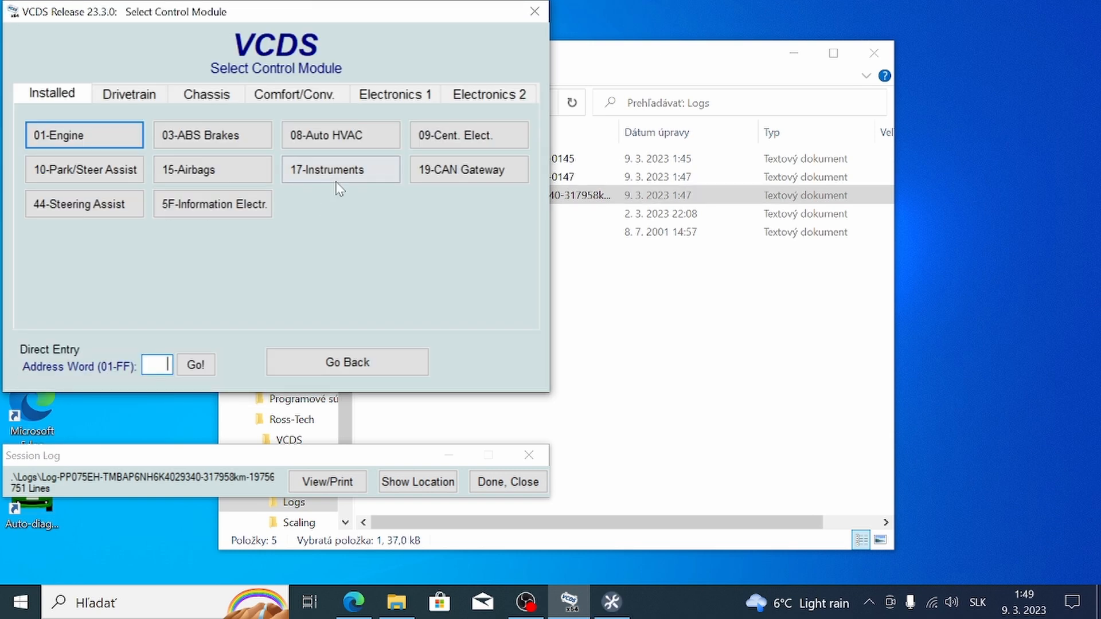
mouse_move(123, 135)
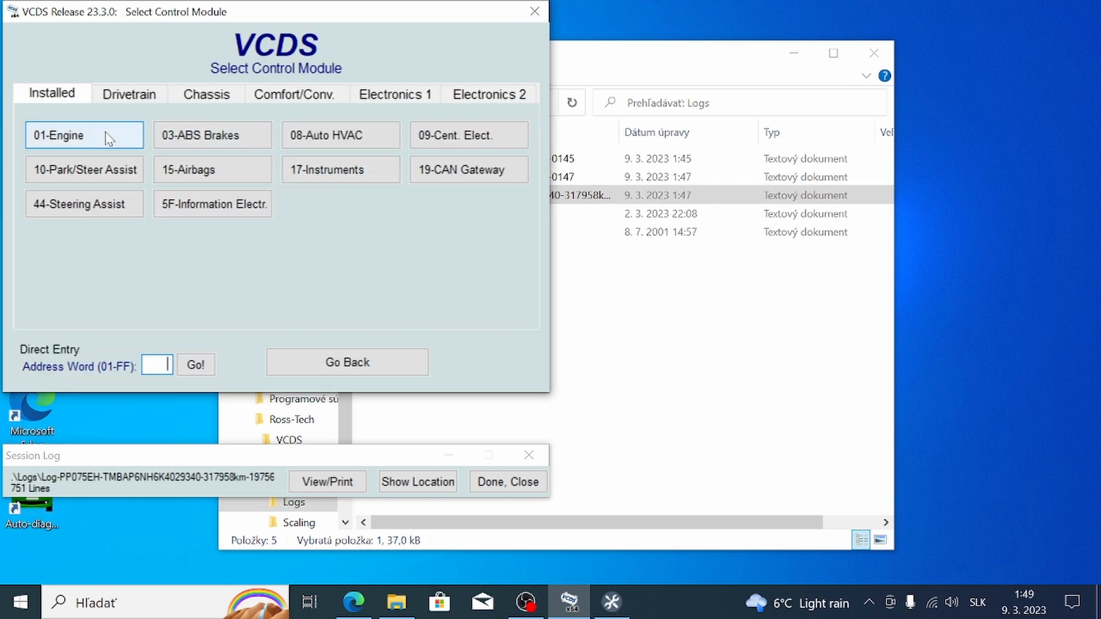
Step: Connect to 01-Engine and filter its advanced measuring values by 'age'
click(83, 136)
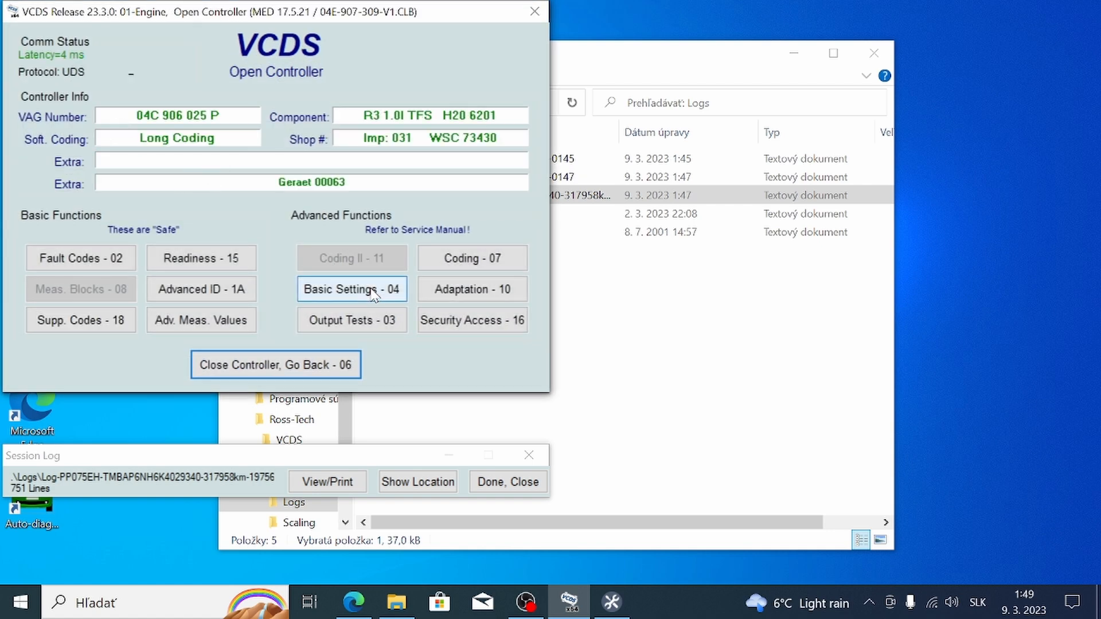
click(201, 320)
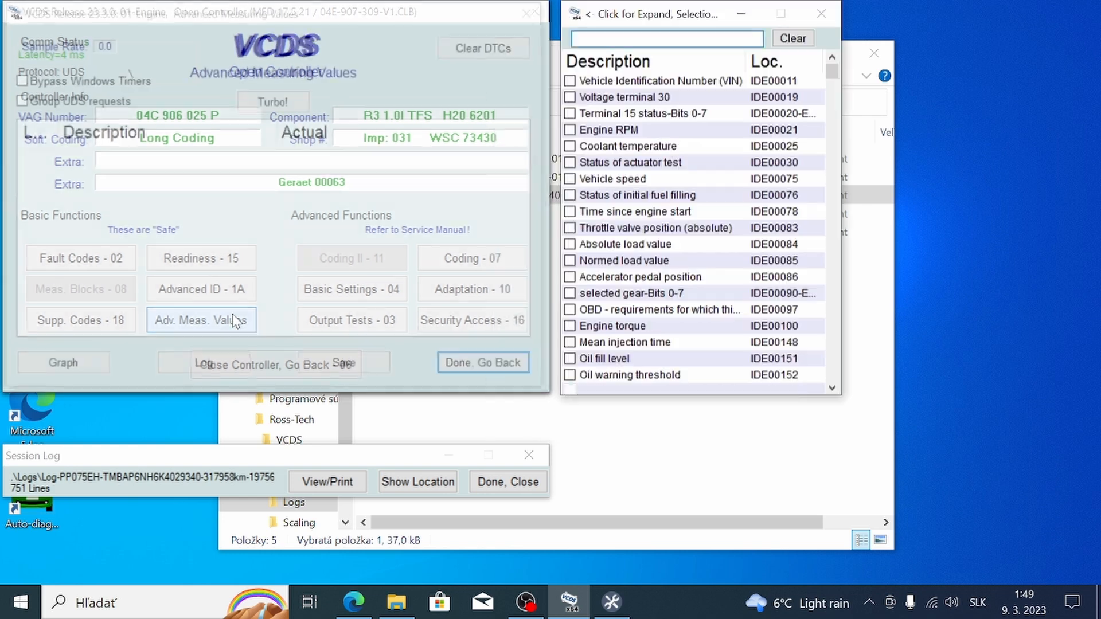
click(201, 320)
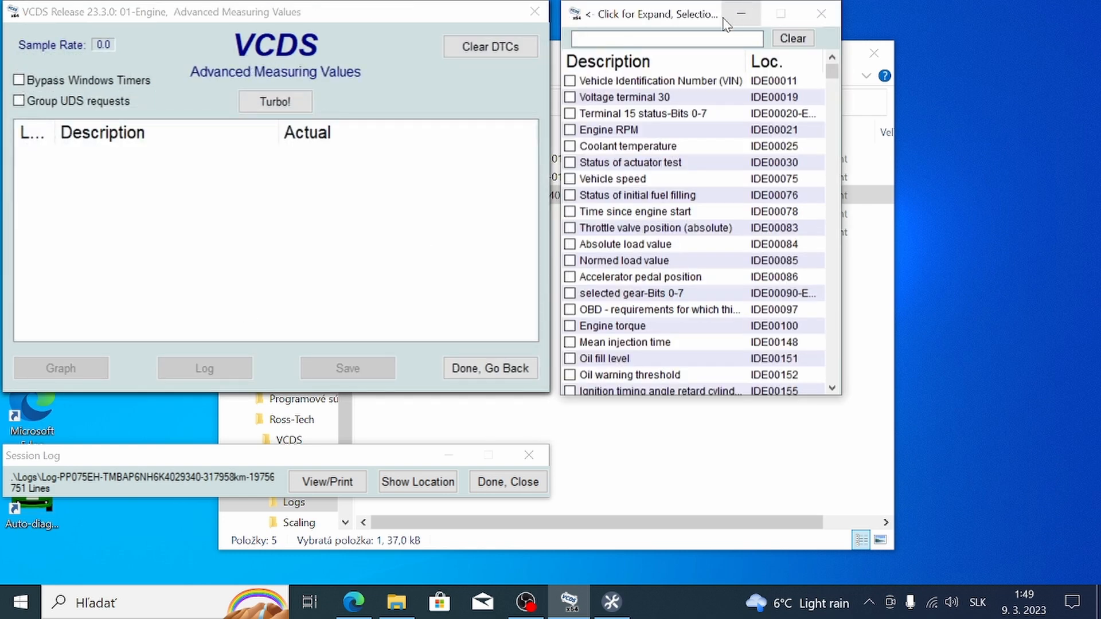
text(G)
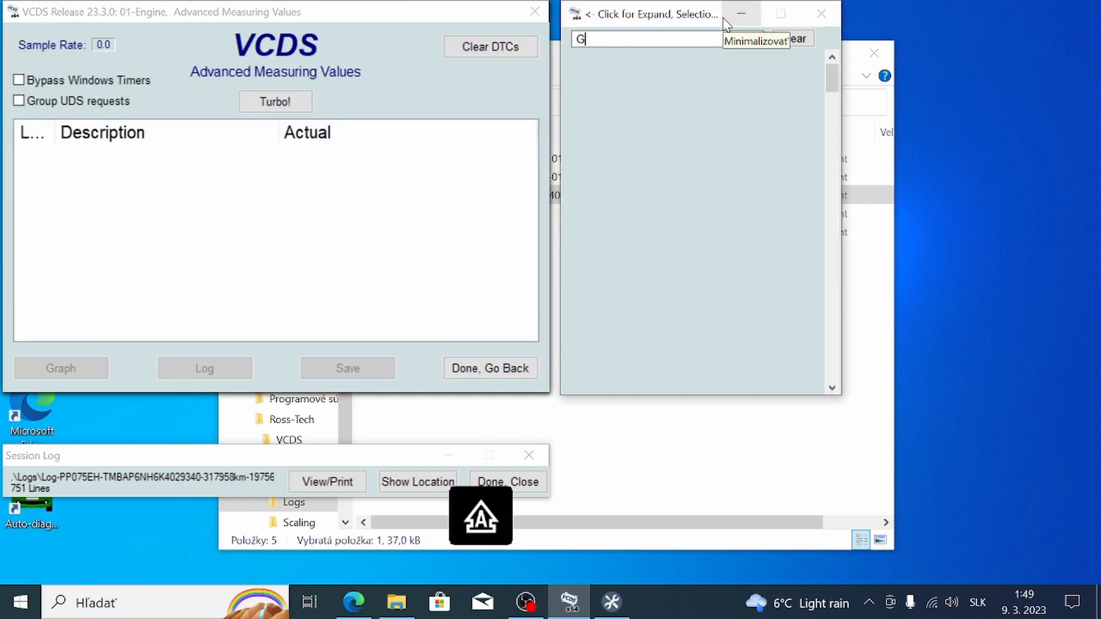
text(a)
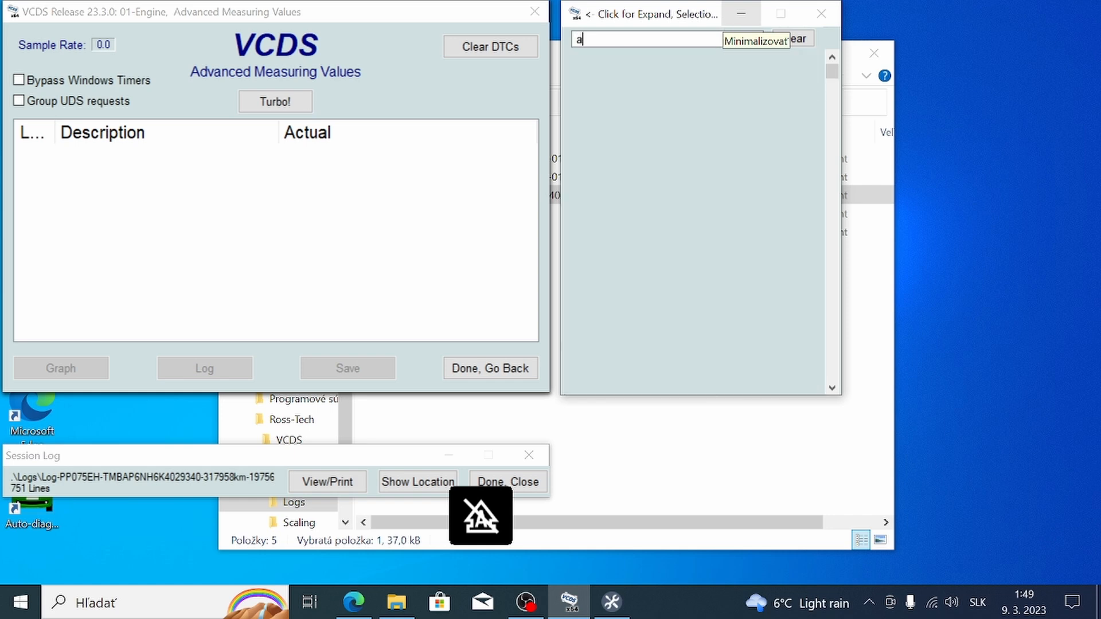
text(ge)
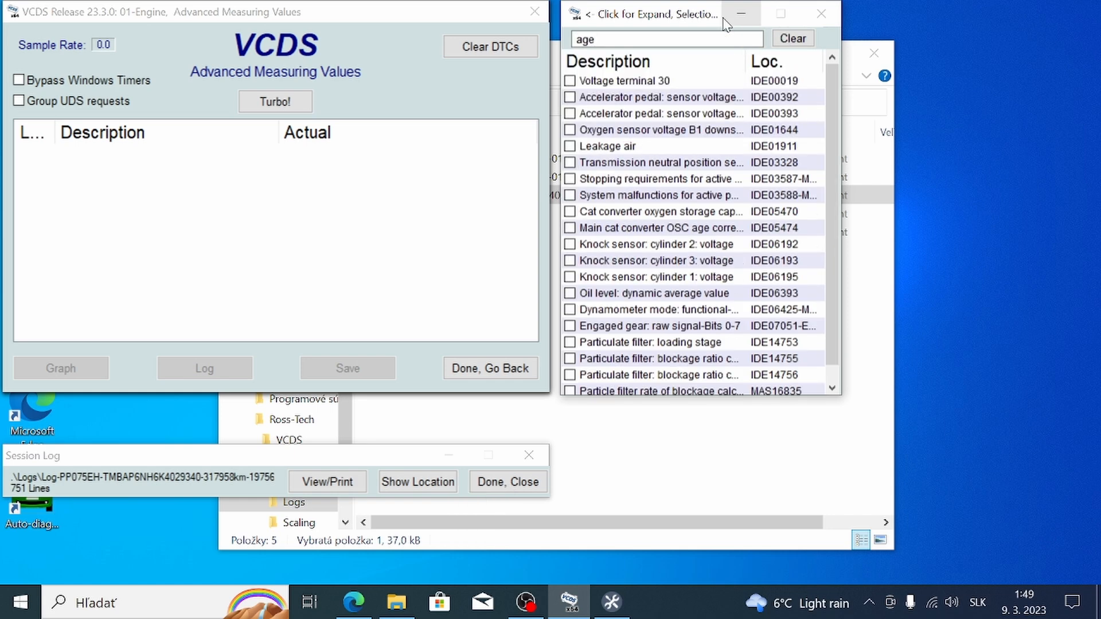